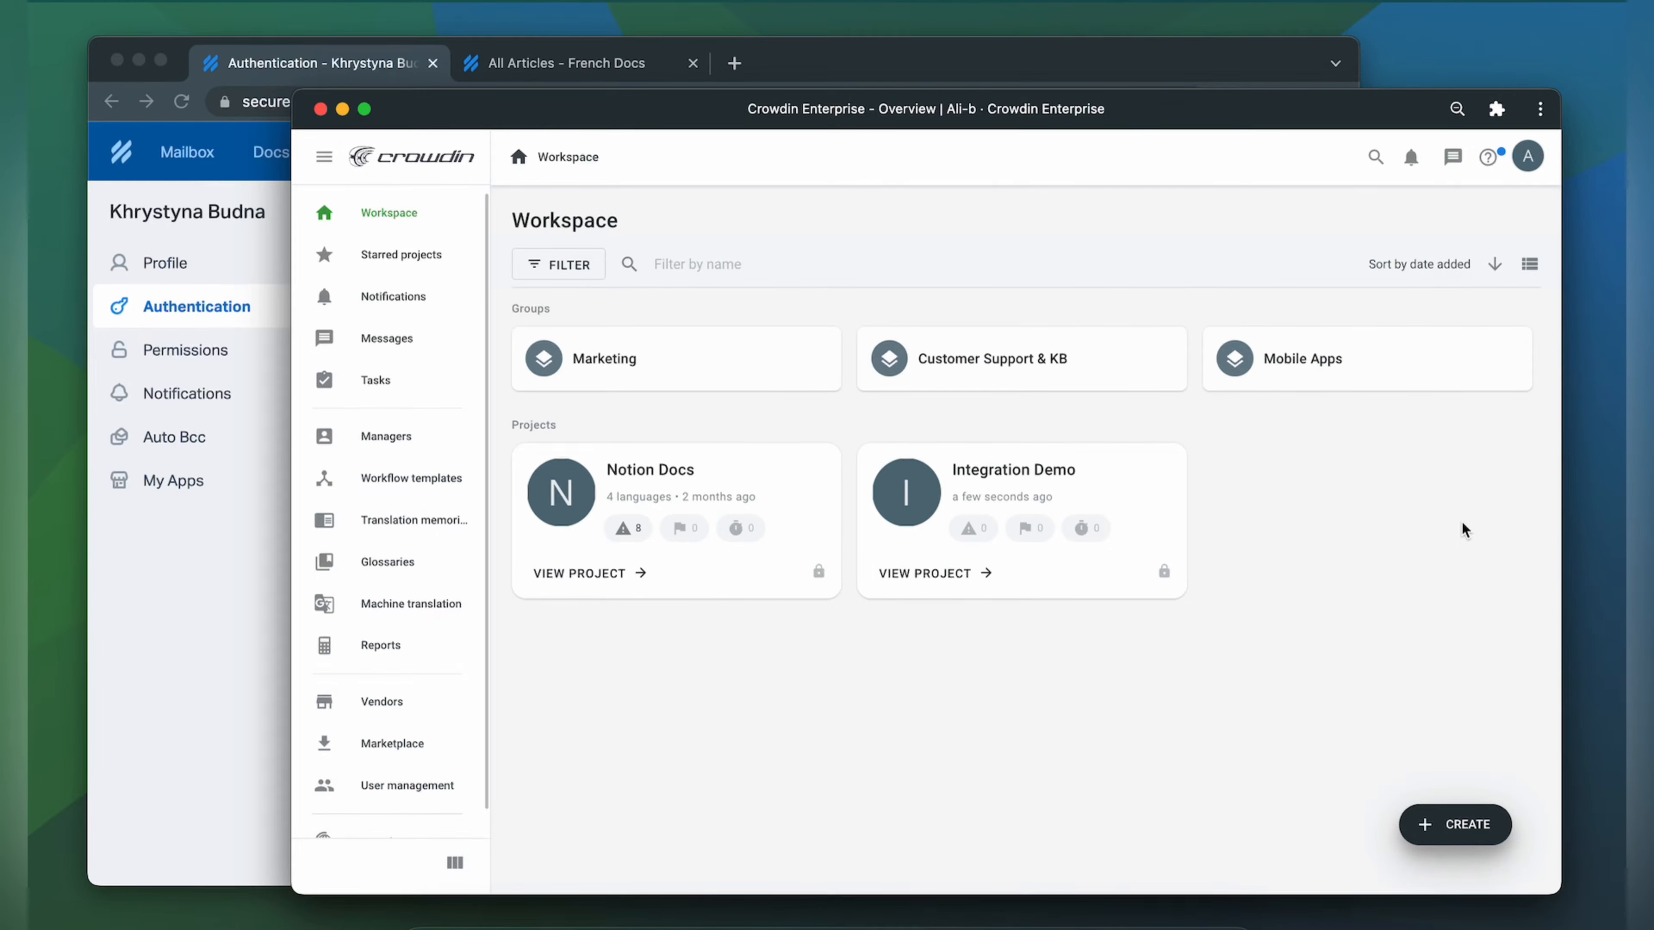
{"action": "mouse_move", "coordinate": [1184, 512]}
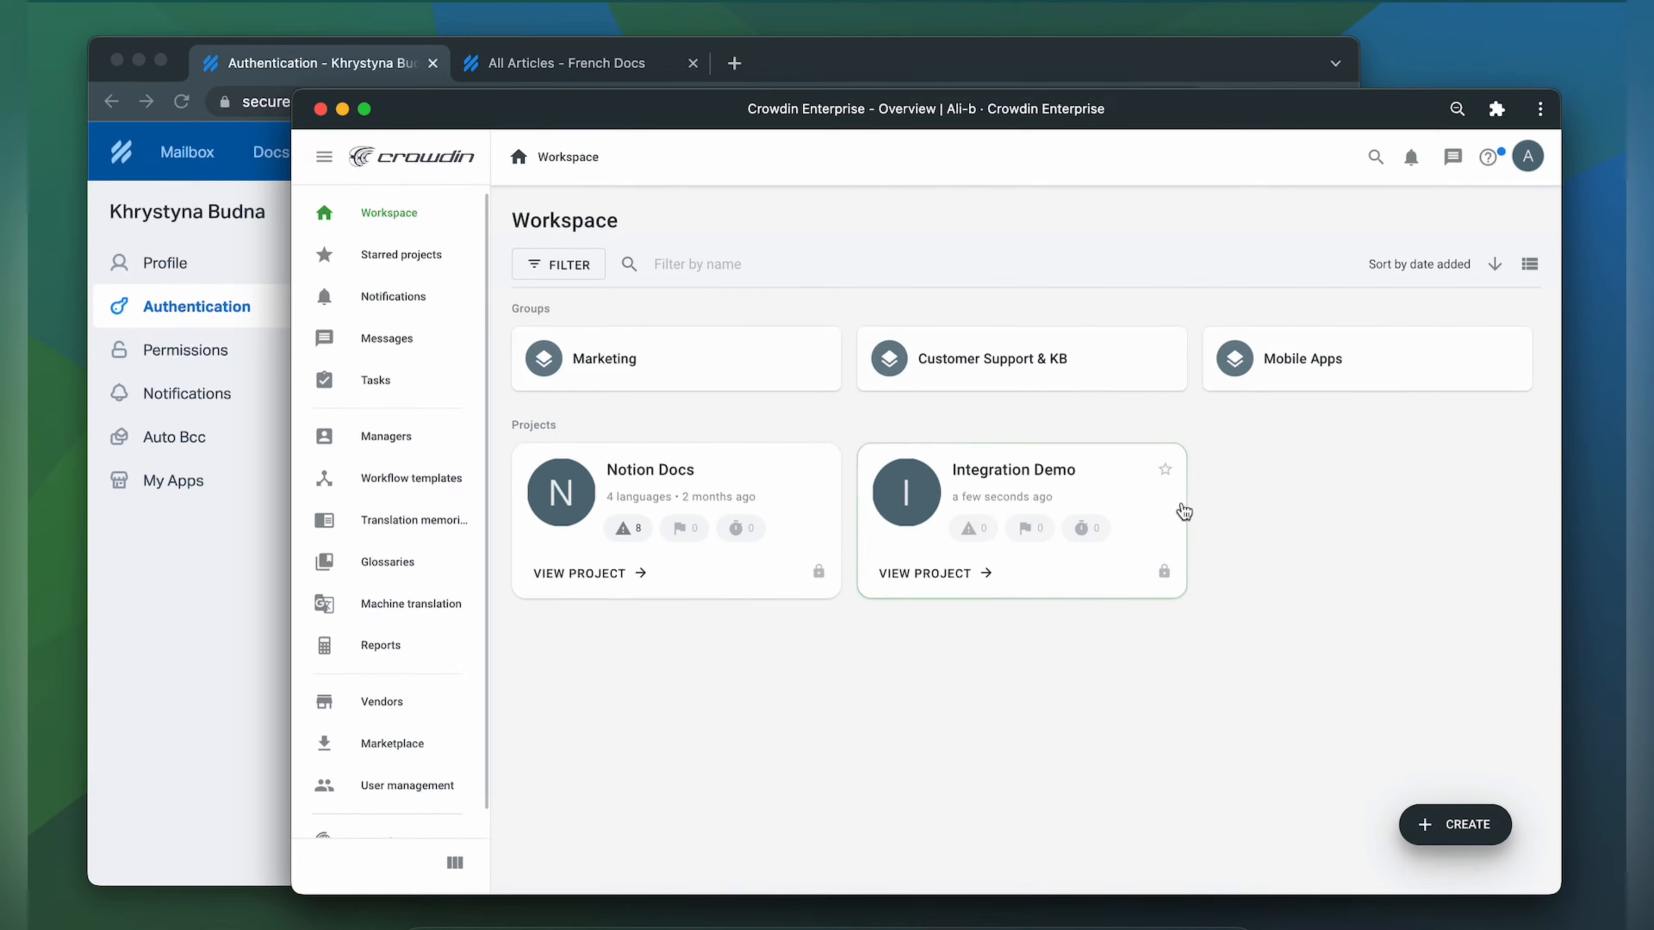
{"action": "mouse_move", "coordinate": [1095, 678]}
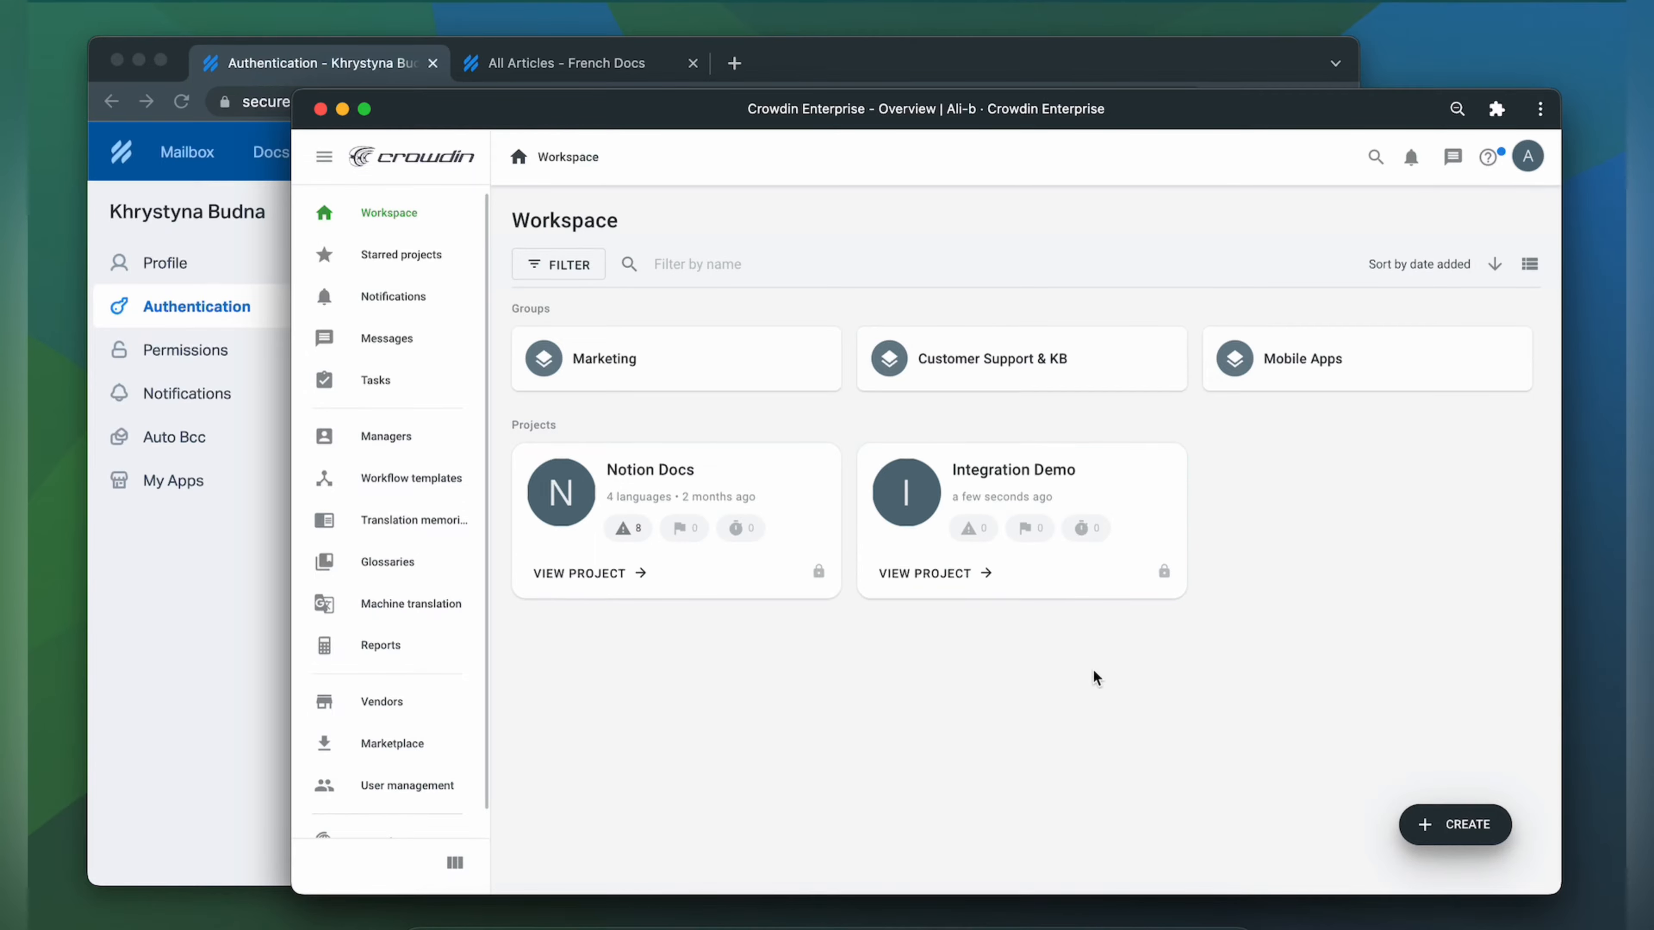
{"action": "mouse_move", "coordinate": [361, 759]}
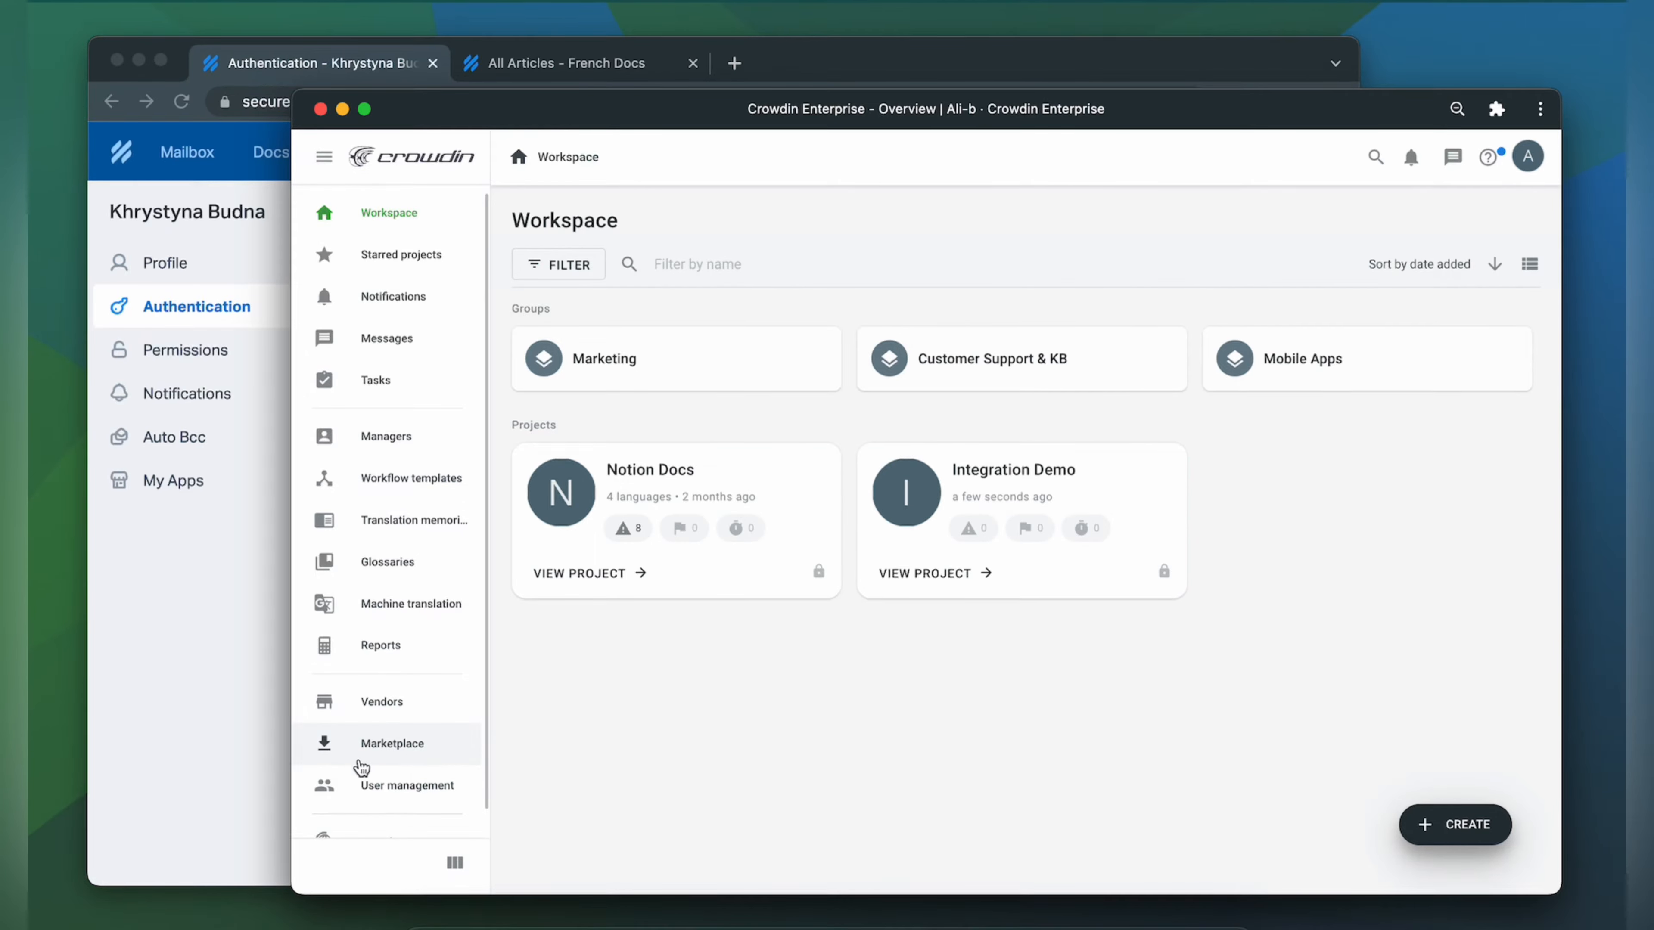
Find Help Scout in the Marketplace by searching 'help sc' and install it.
{"action": "left_click", "coordinate": [391, 743]}
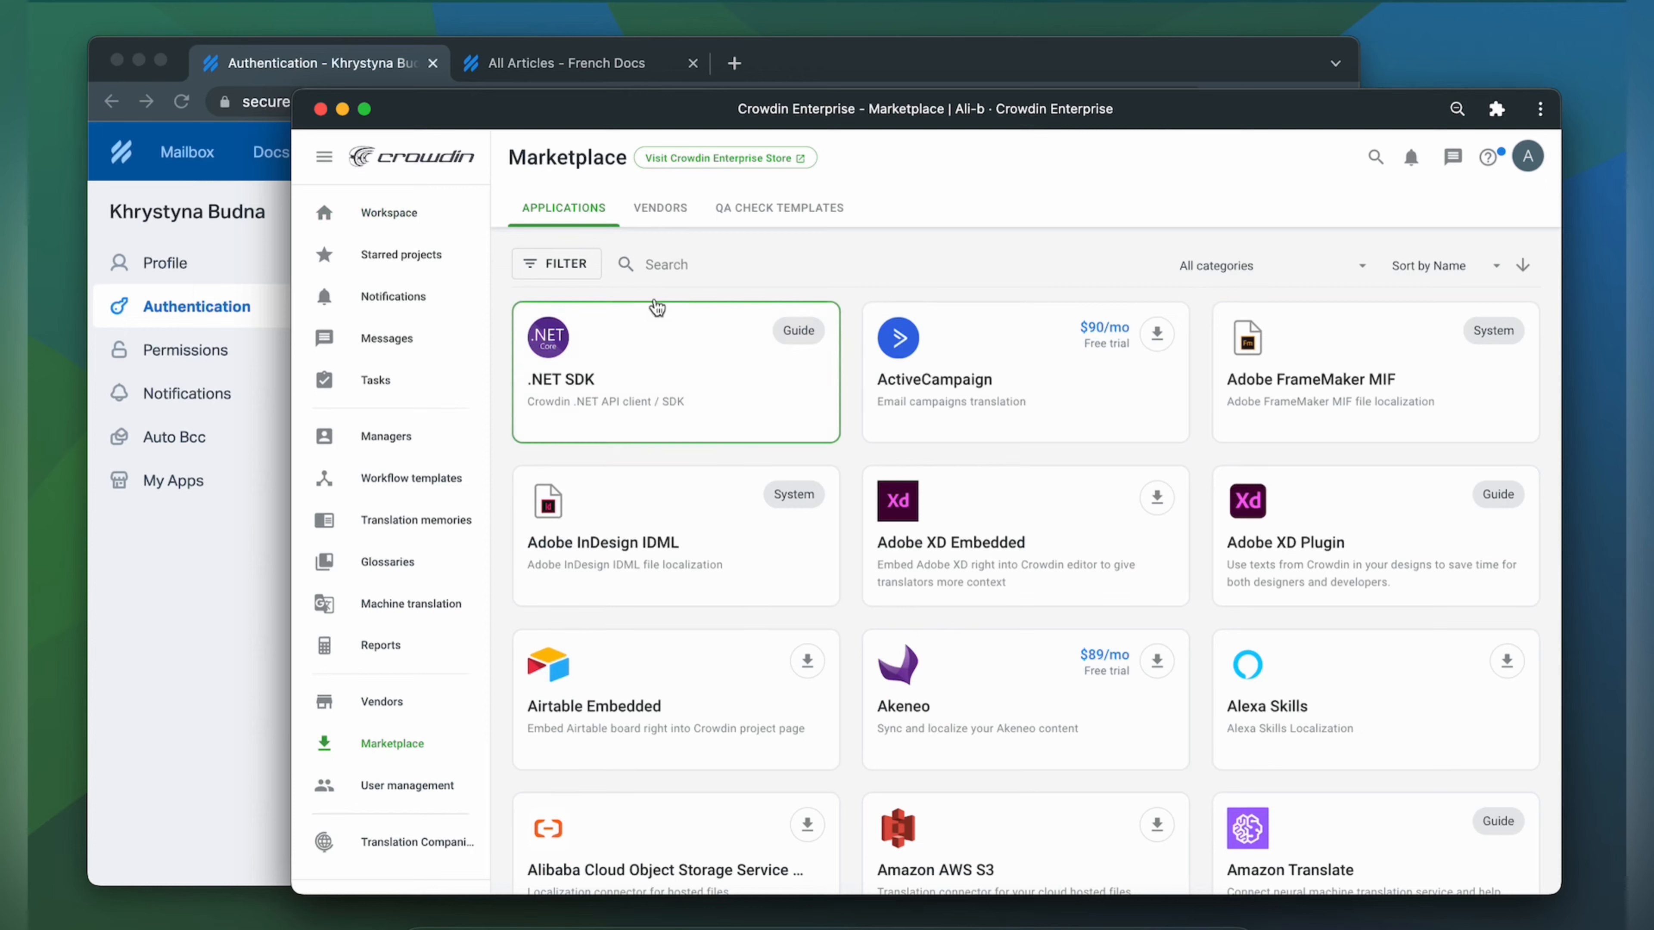
{"action": "left_click", "coordinate": [717, 264]}
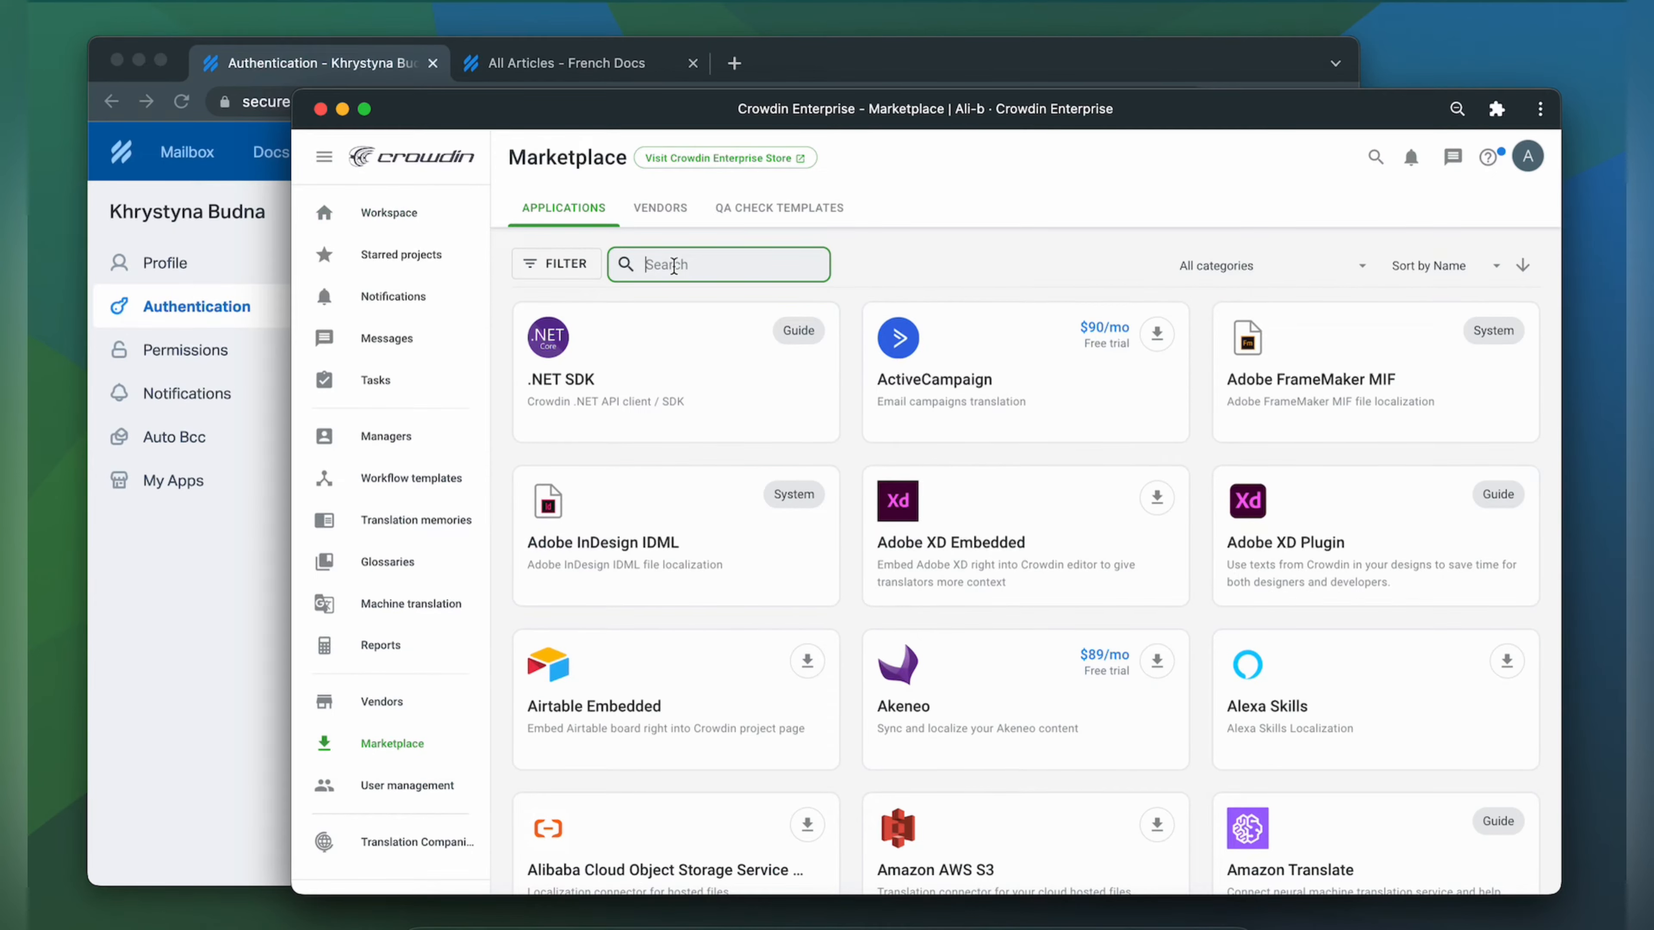
{"action": "type", "text": "help s"}
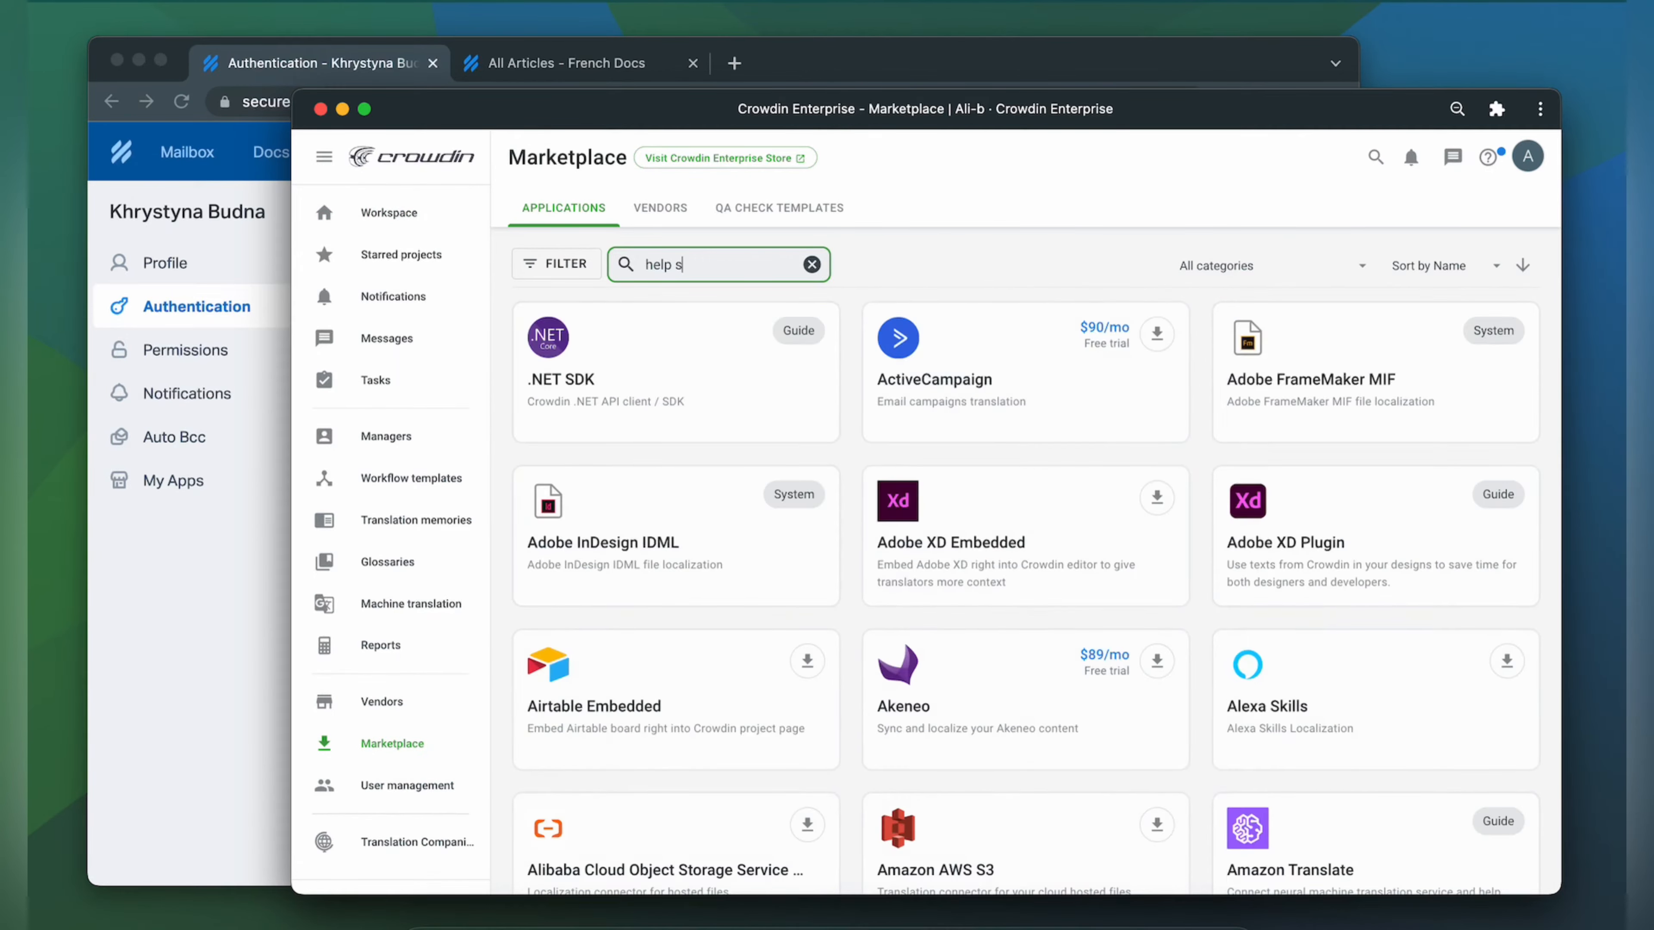
{"action": "type", "text": "c"}
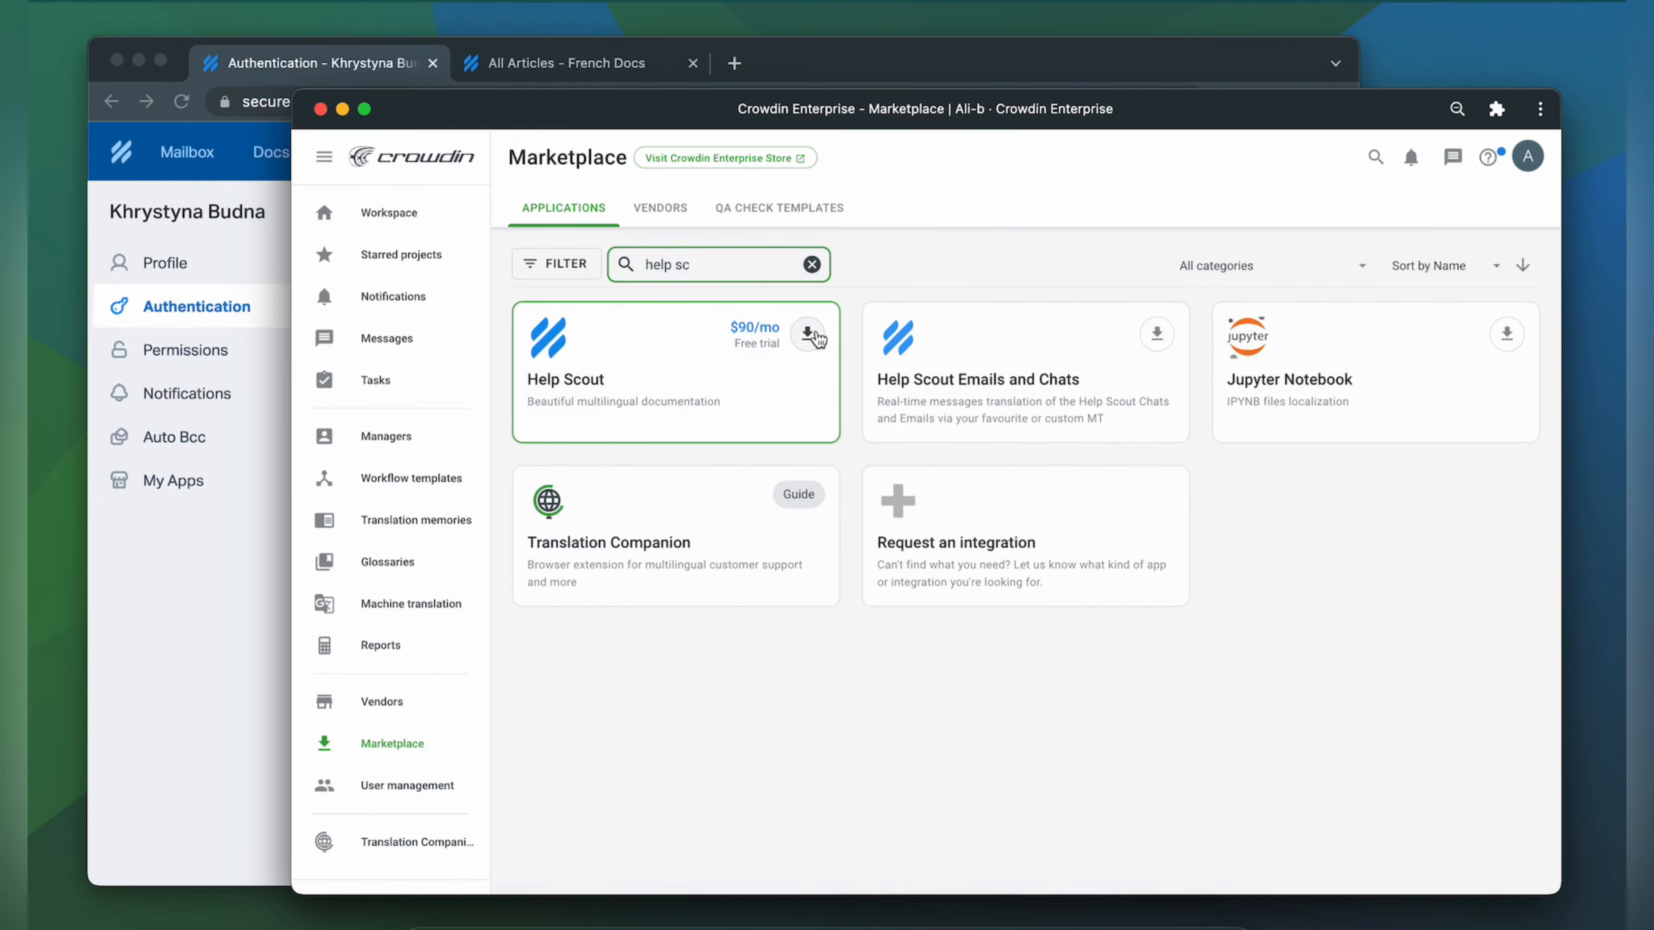
{"action": "left_click", "coordinate": [809, 334]}
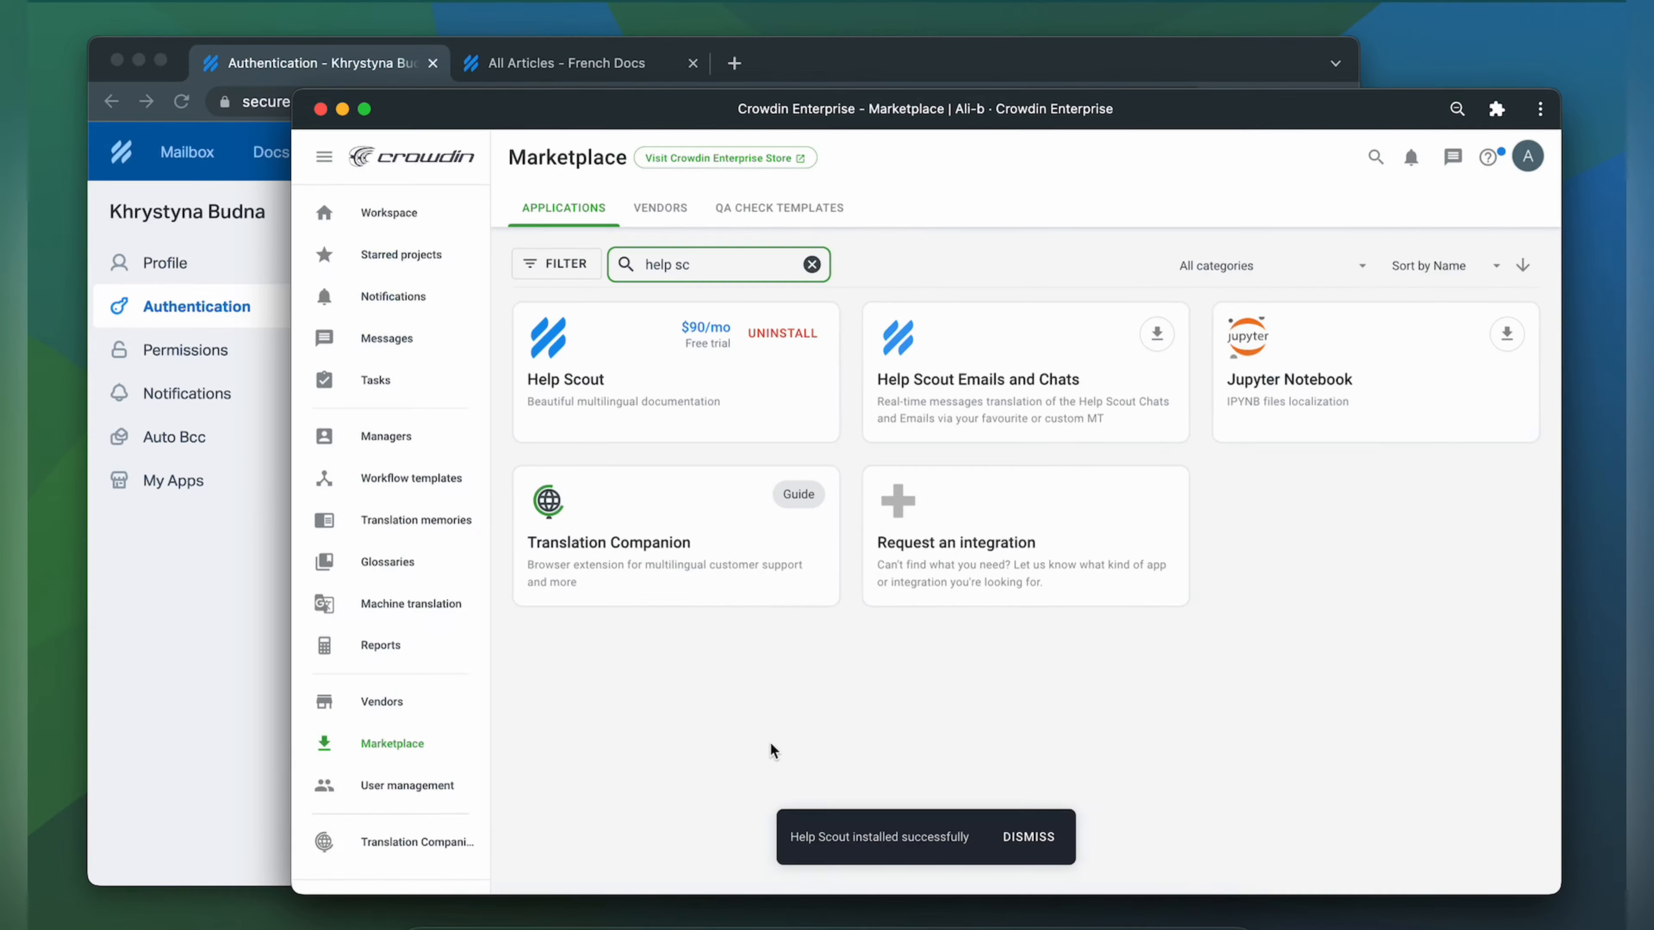
{"action": "mouse_move", "coordinate": [391, 197]}
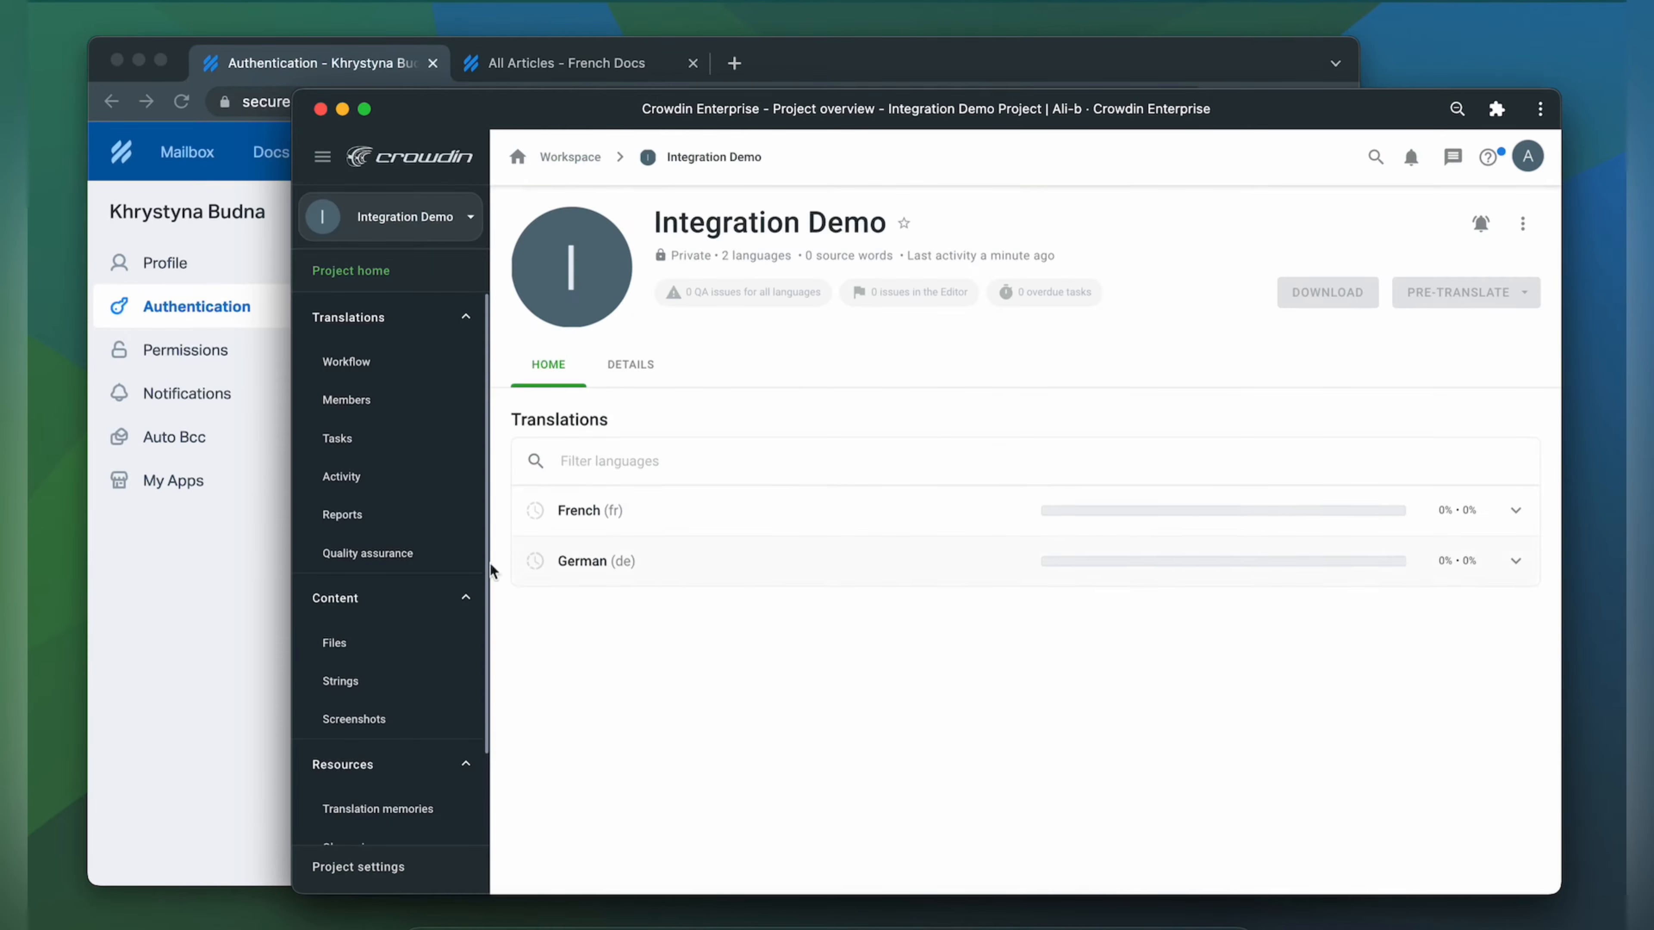
Show the Integration Demo project's integrations and filter them by 'he'.
{"action": "left_click", "coordinate": [348, 823]}
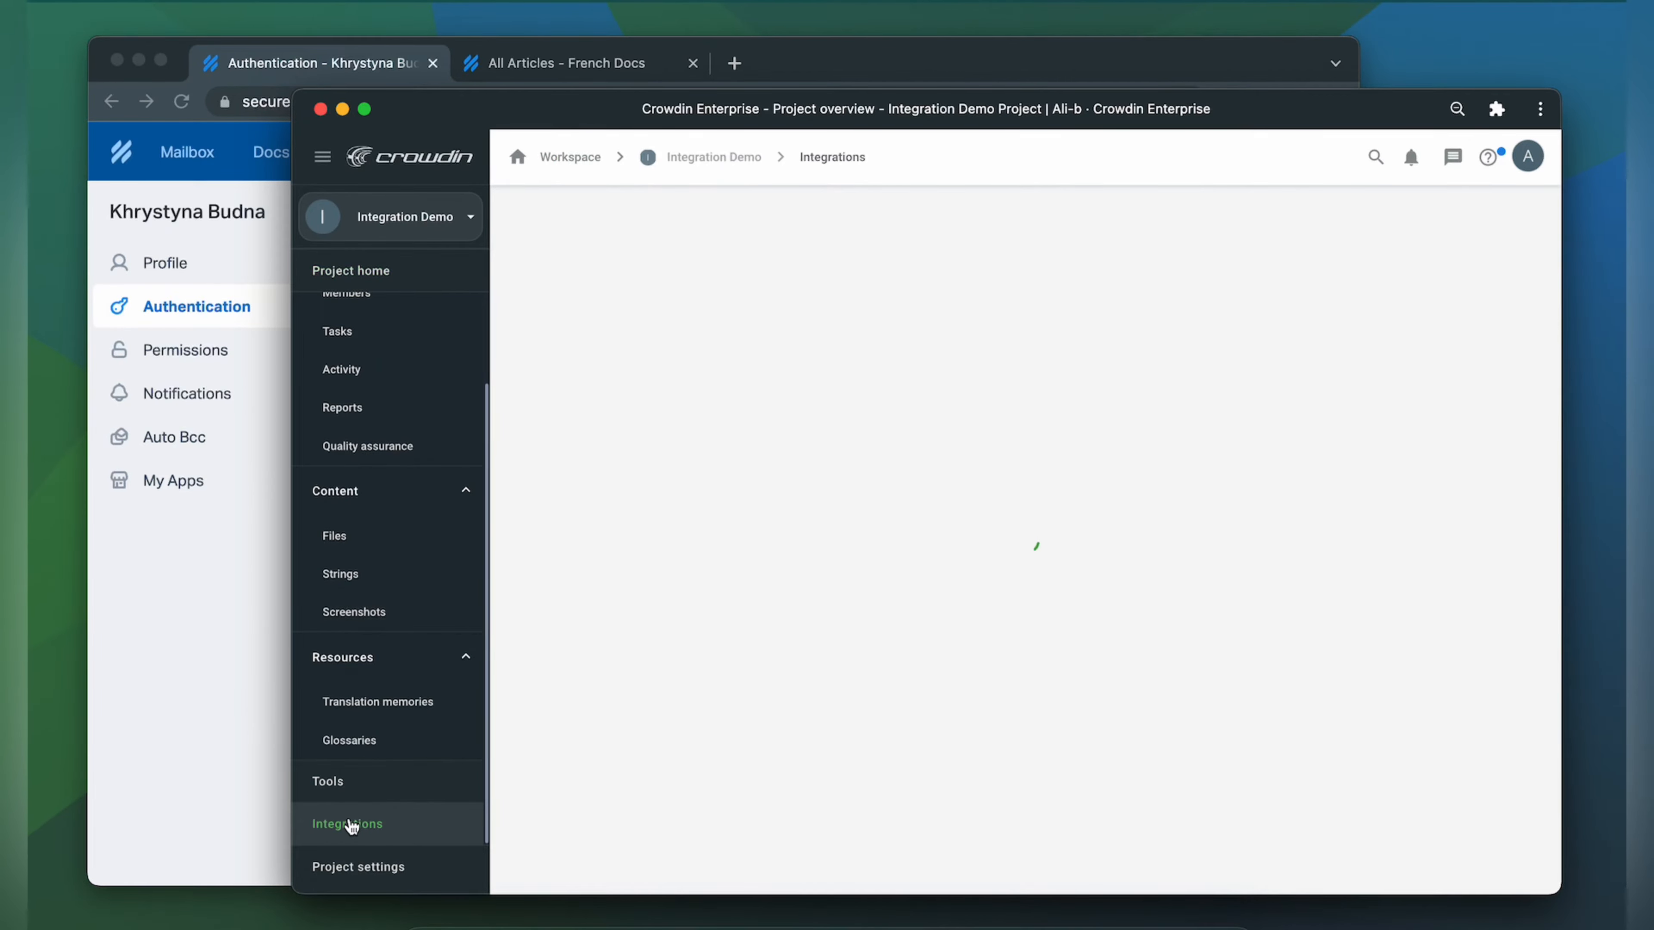
{"action": "left_click", "coordinate": [348, 823]}
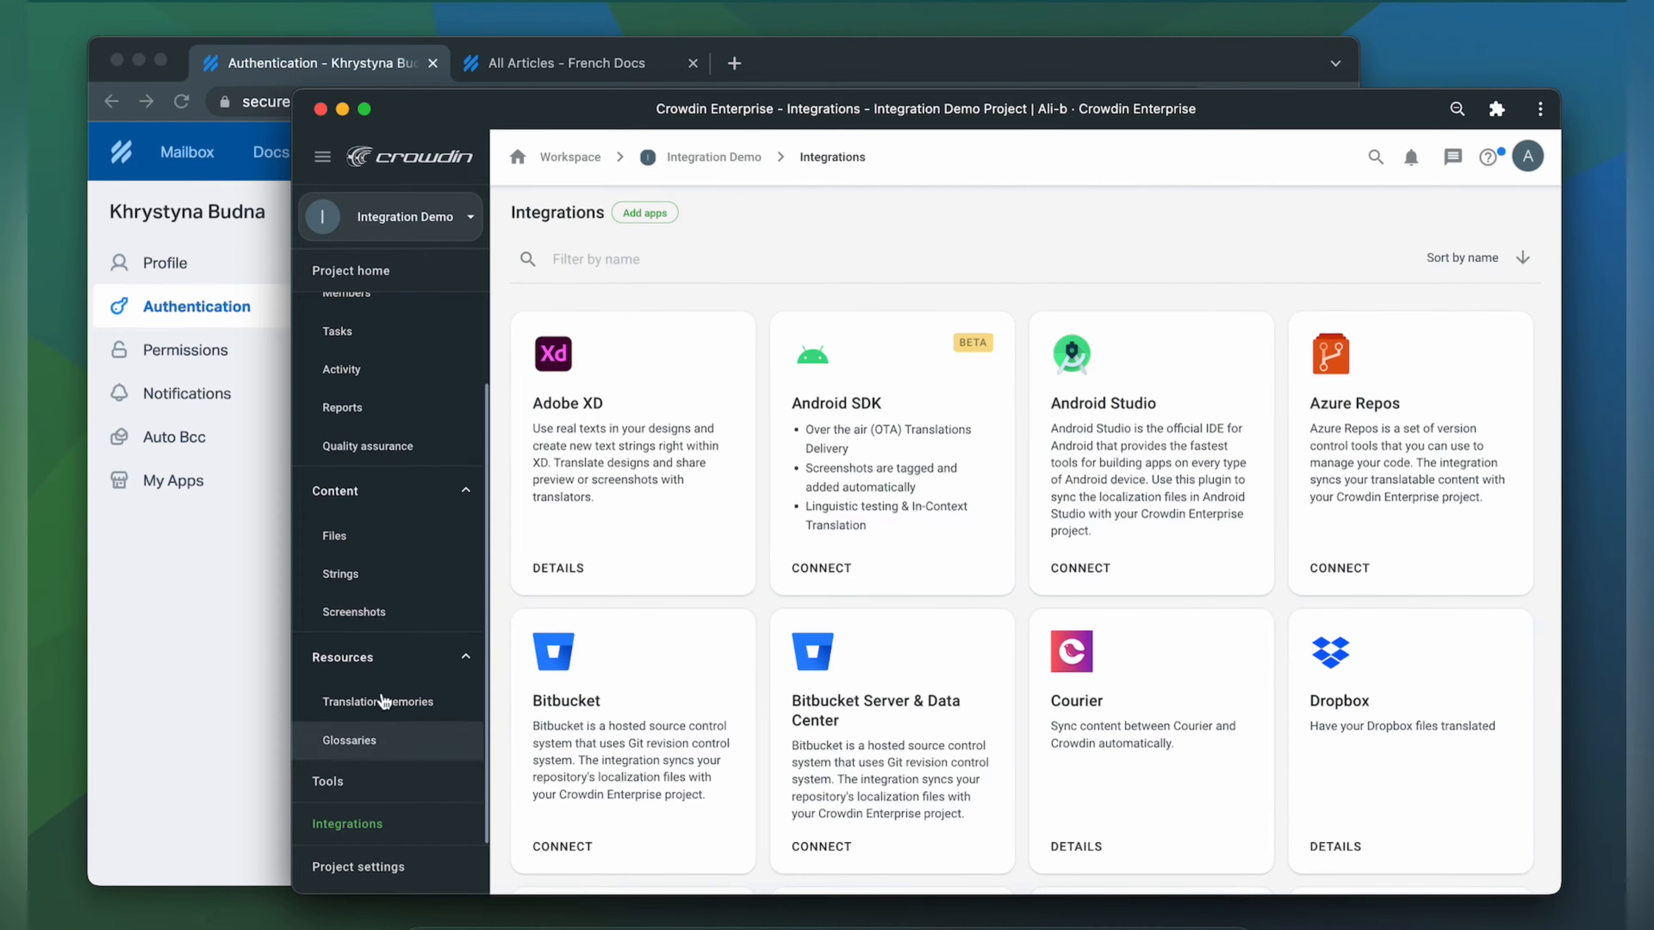
{"action": "type", "text": "he"}
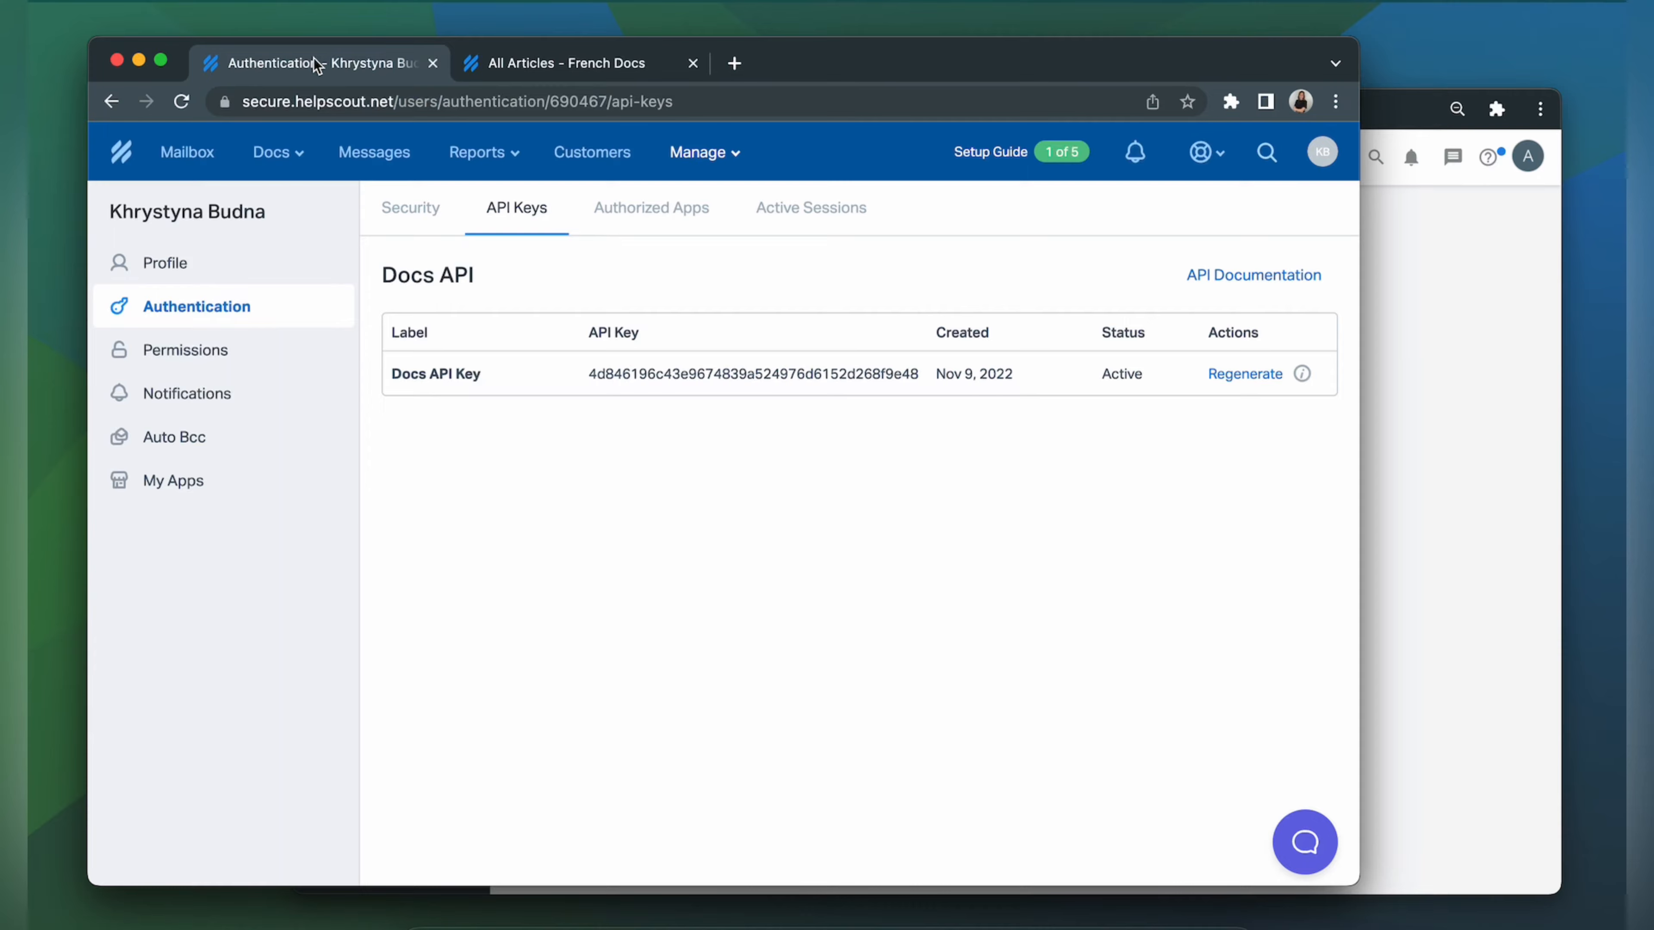
{"action": "mouse_move", "coordinate": [160, 263]}
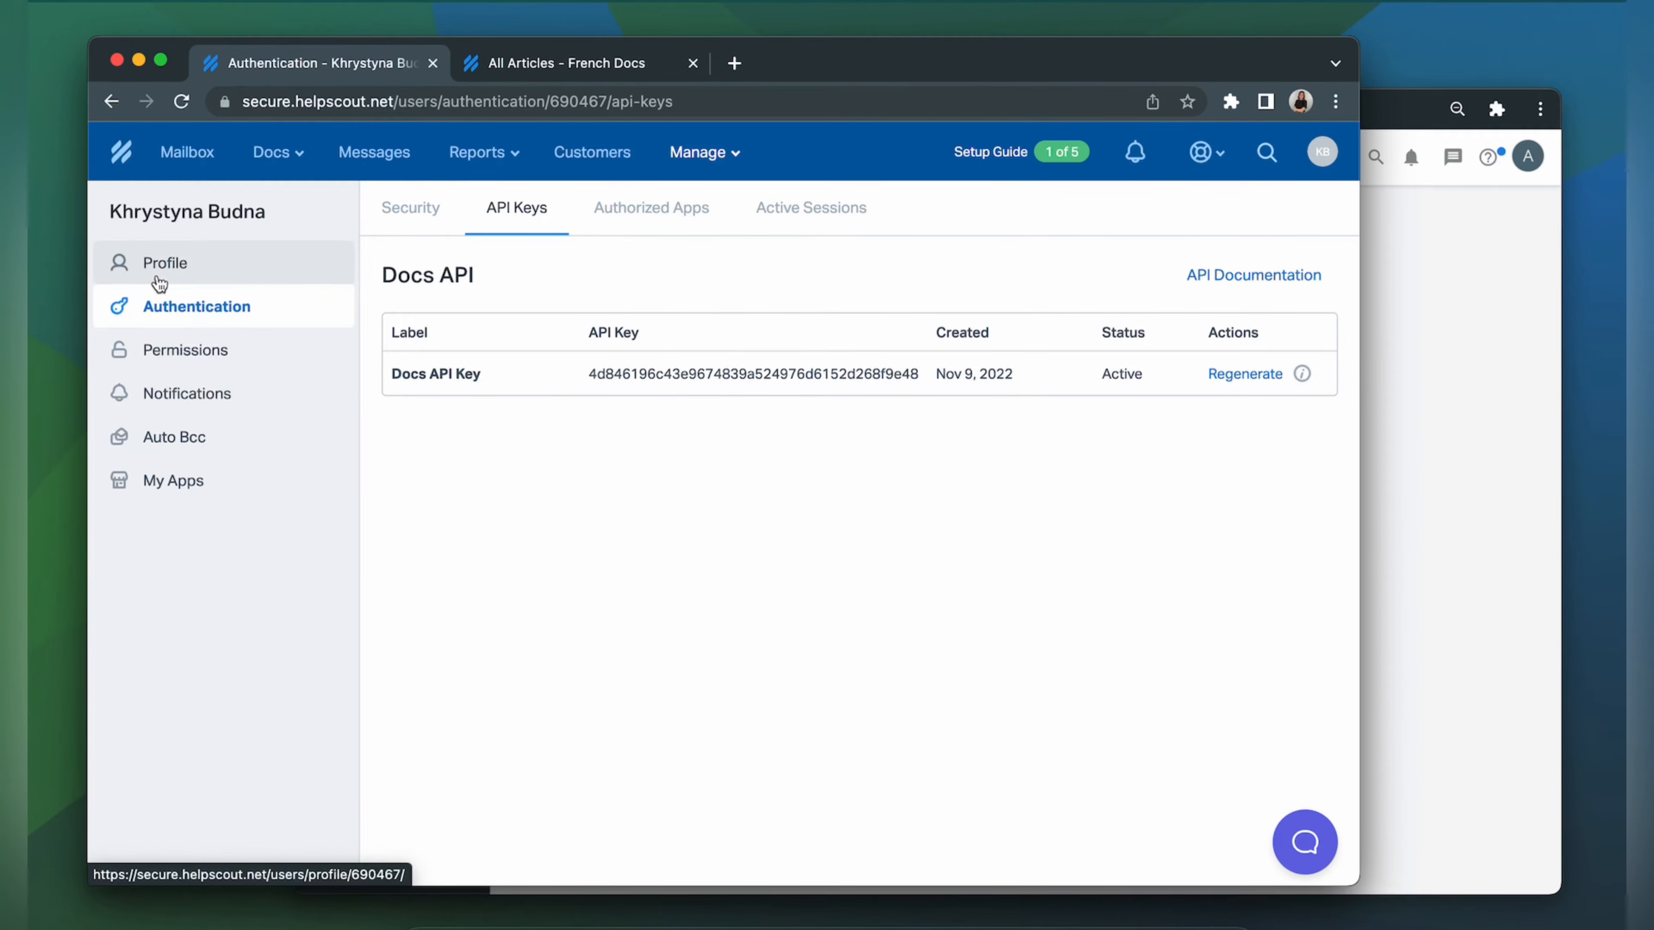
{"action": "mouse_move", "coordinate": [557, 236]}
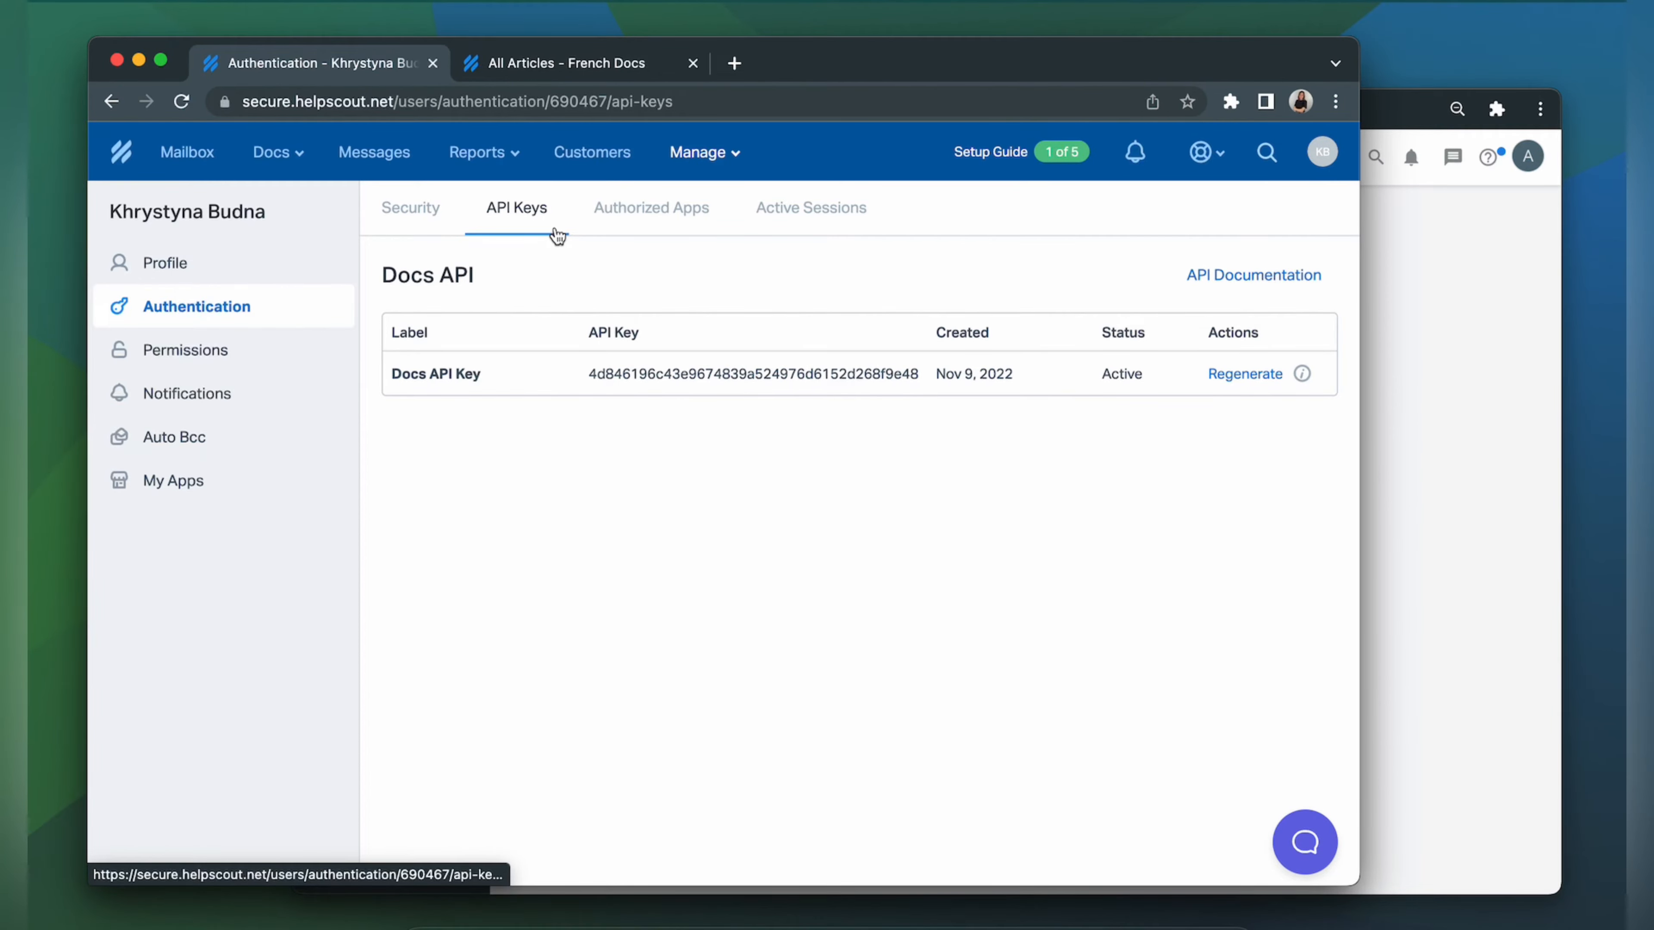
{"action": "mouse_move", "coordinate": [582, 383]}
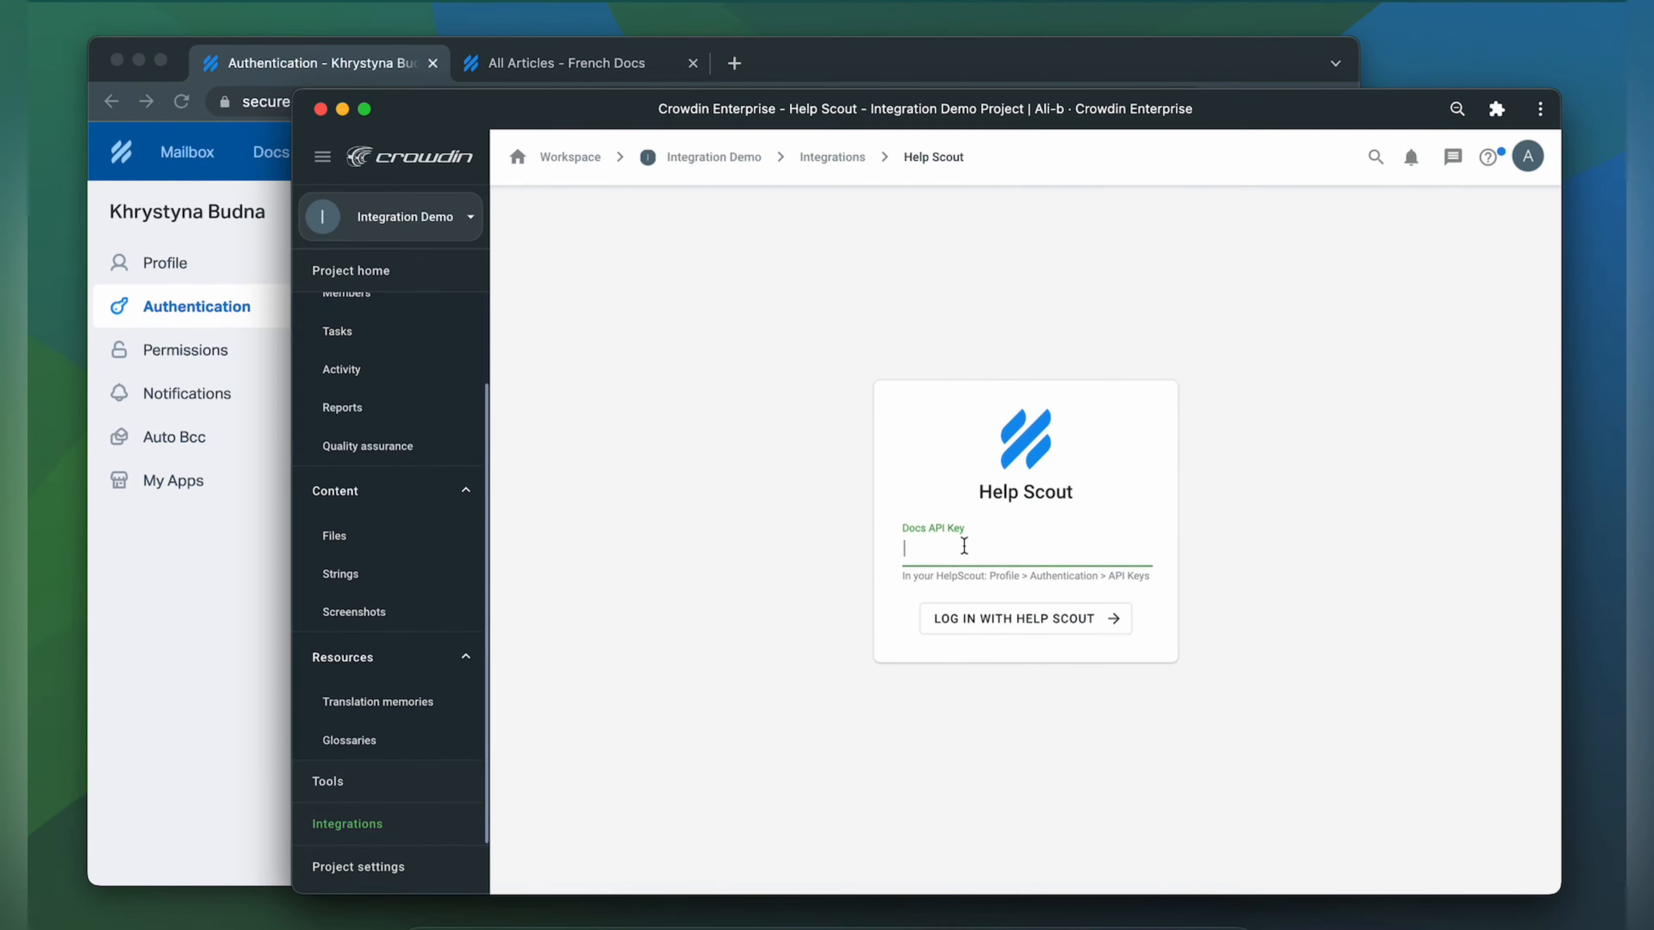
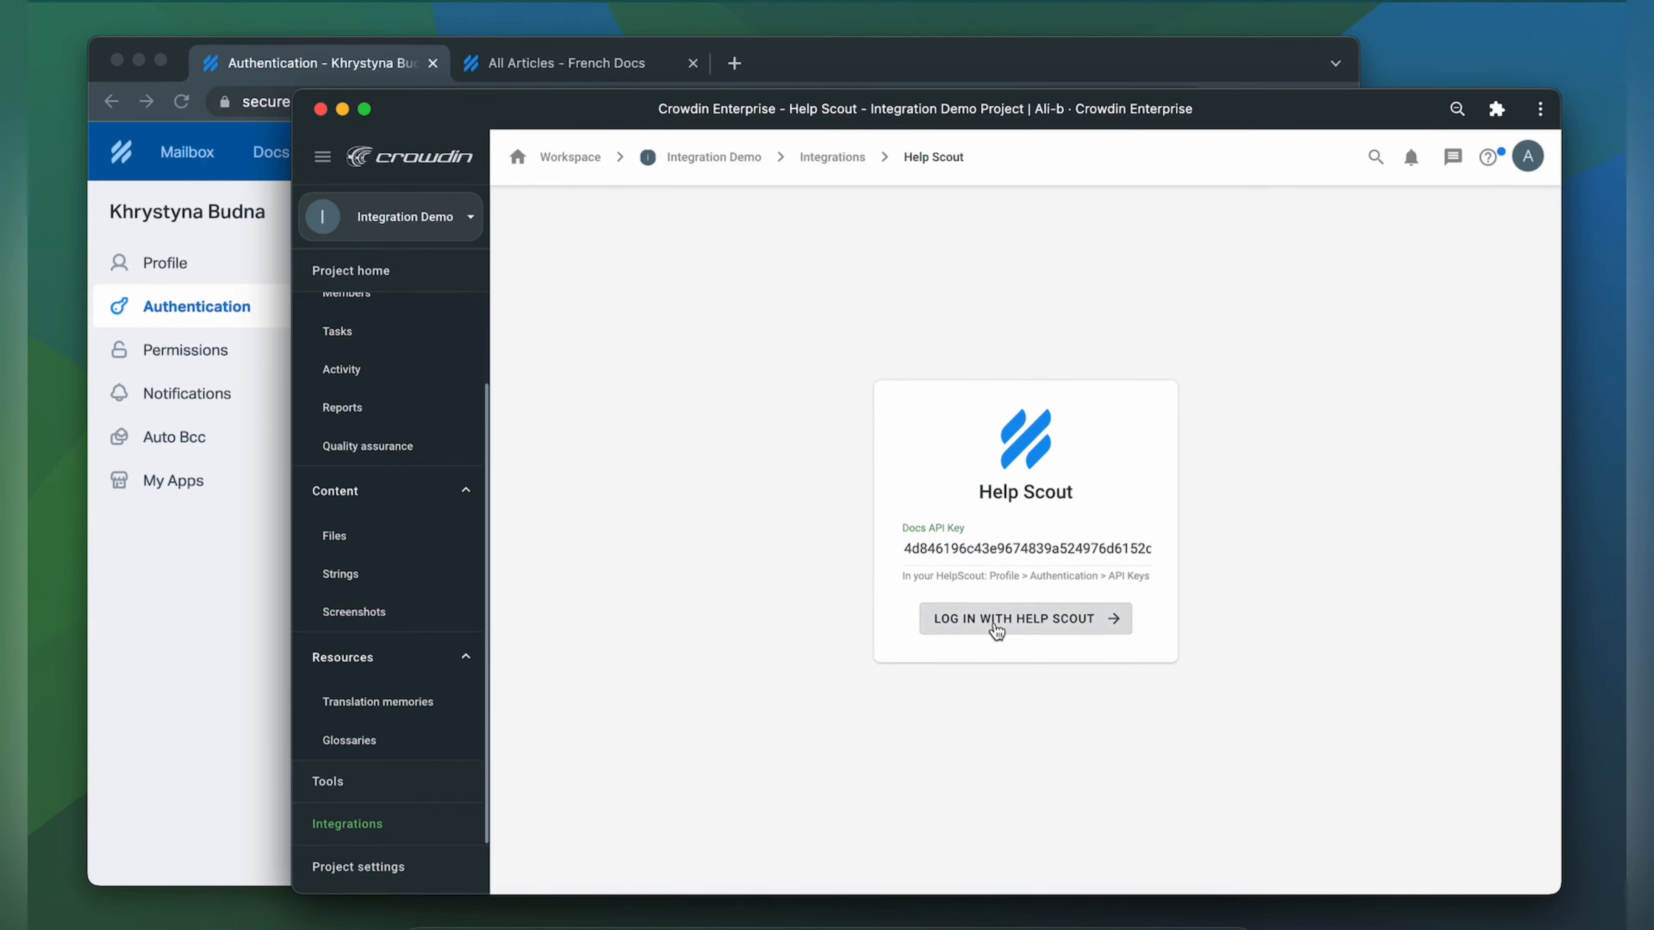
Log in to Help Scout with the Docs API key and expand the Crowdin Knowledge Base folder.
{"action": "left_click", "coordinate": [1023, 620]}
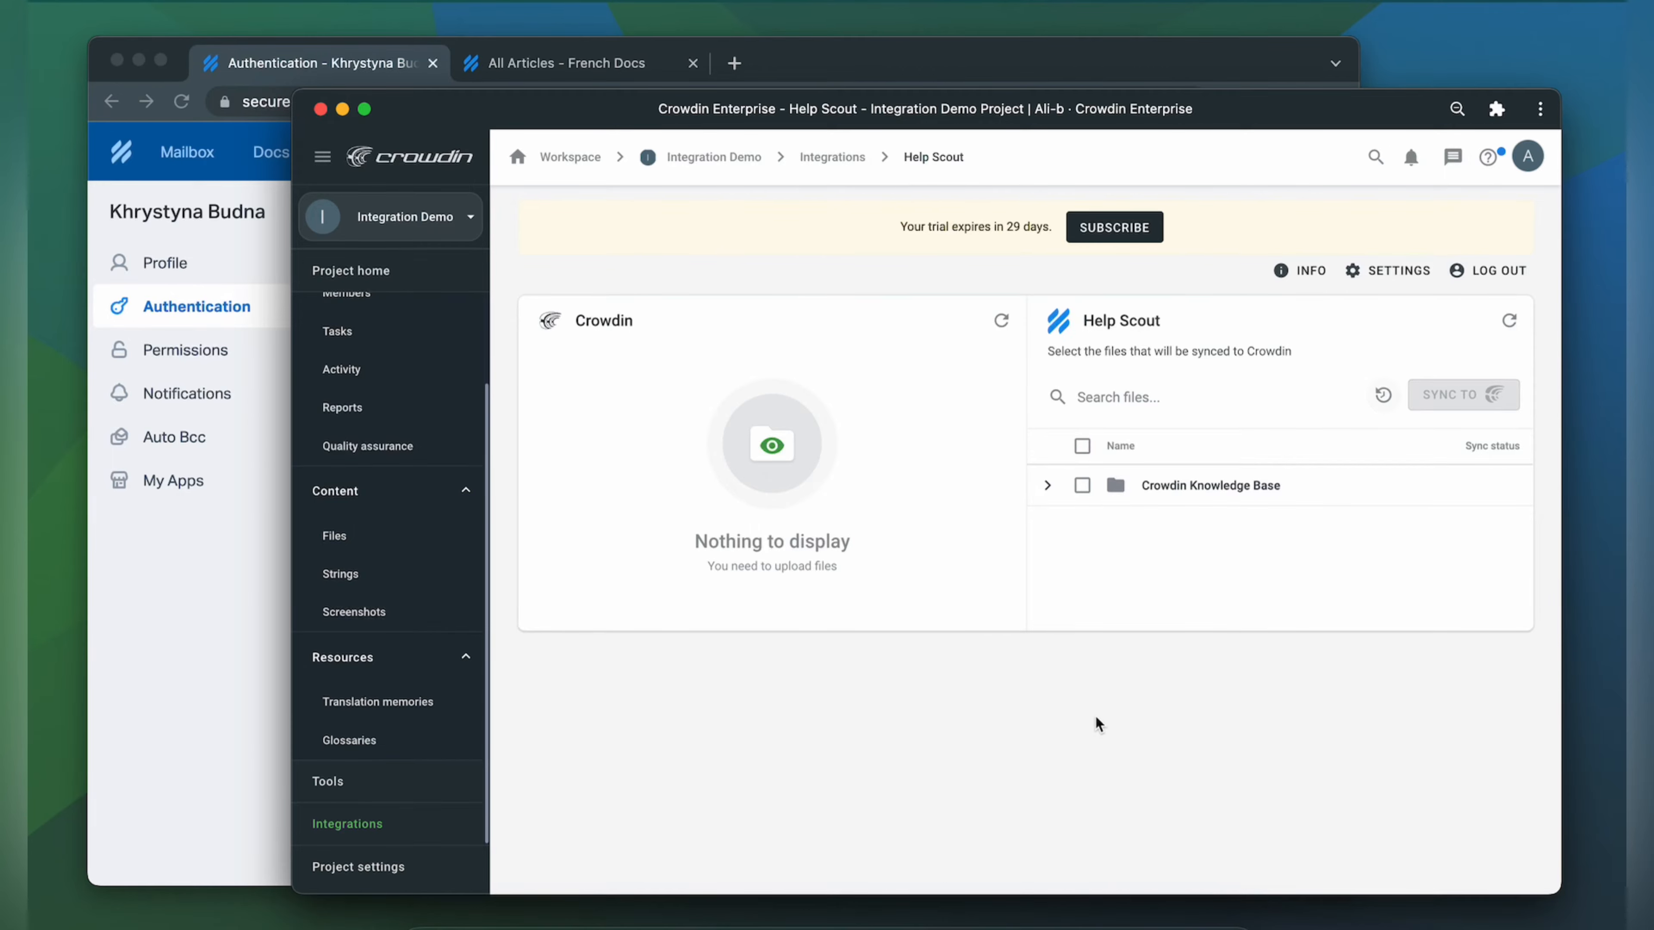
{"action": "left_click", "coordinate": [1048, 485]}
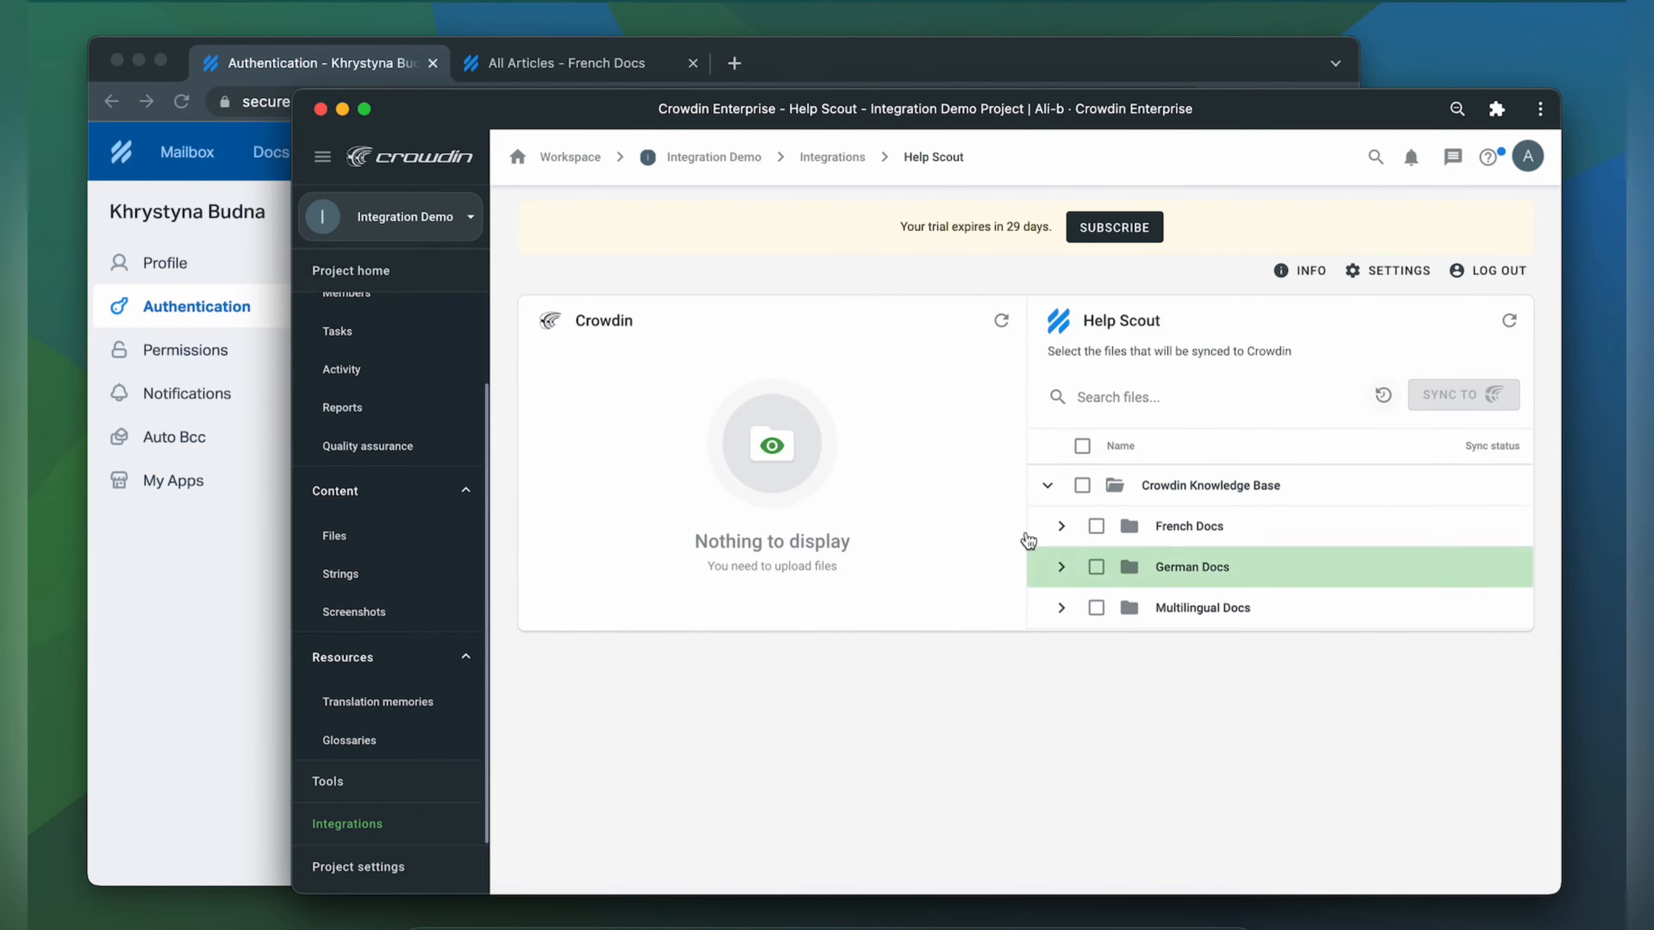
{"action": "mouse_move", "coordinate": [983, 304]}
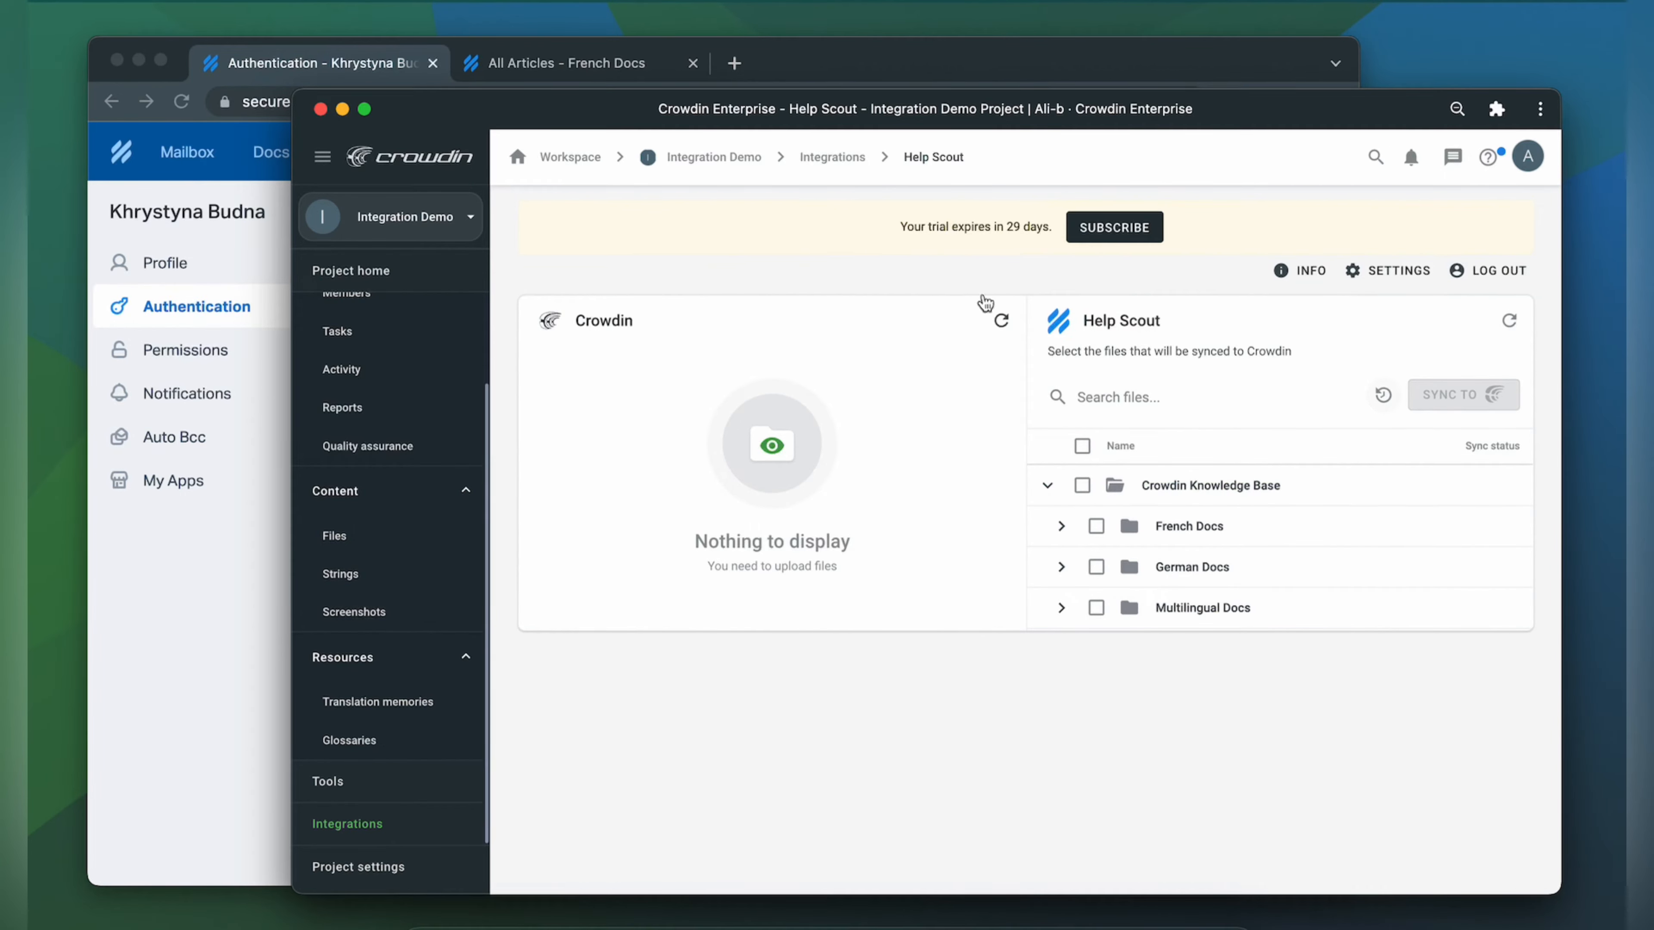
{"action": "mouse_move", "coordinate": [917, 559]}
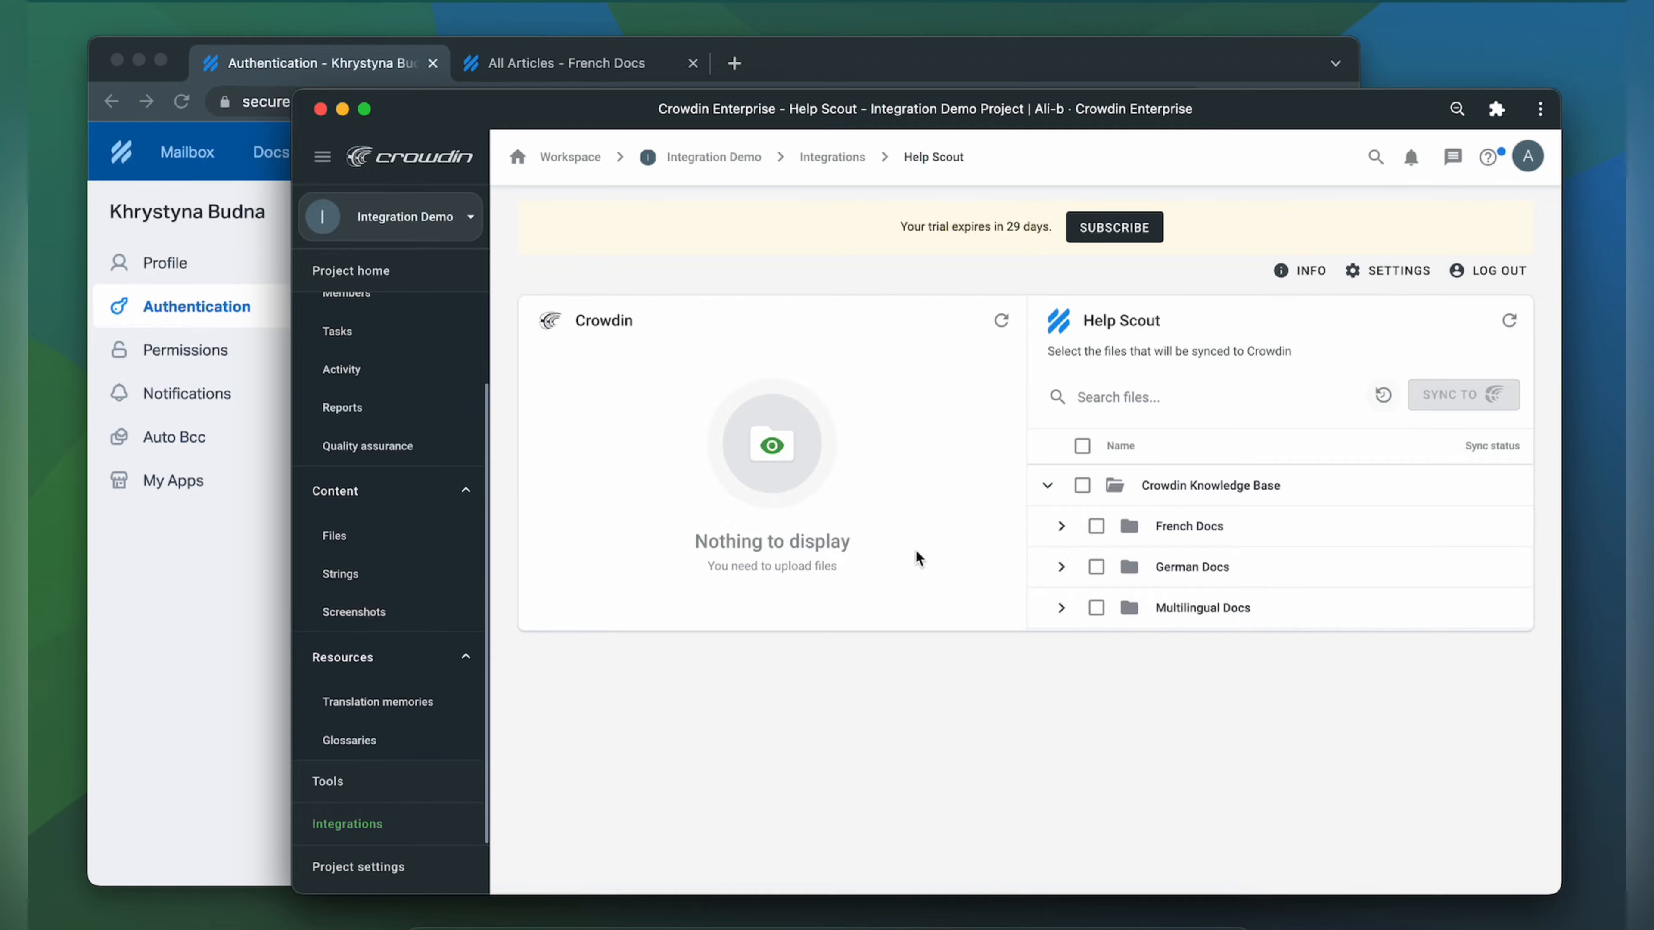
Save sync settings with Multilingual Docs as source and French and German Docs as targets.
{"action": "left_click", "coordinate": [1396, 270]}
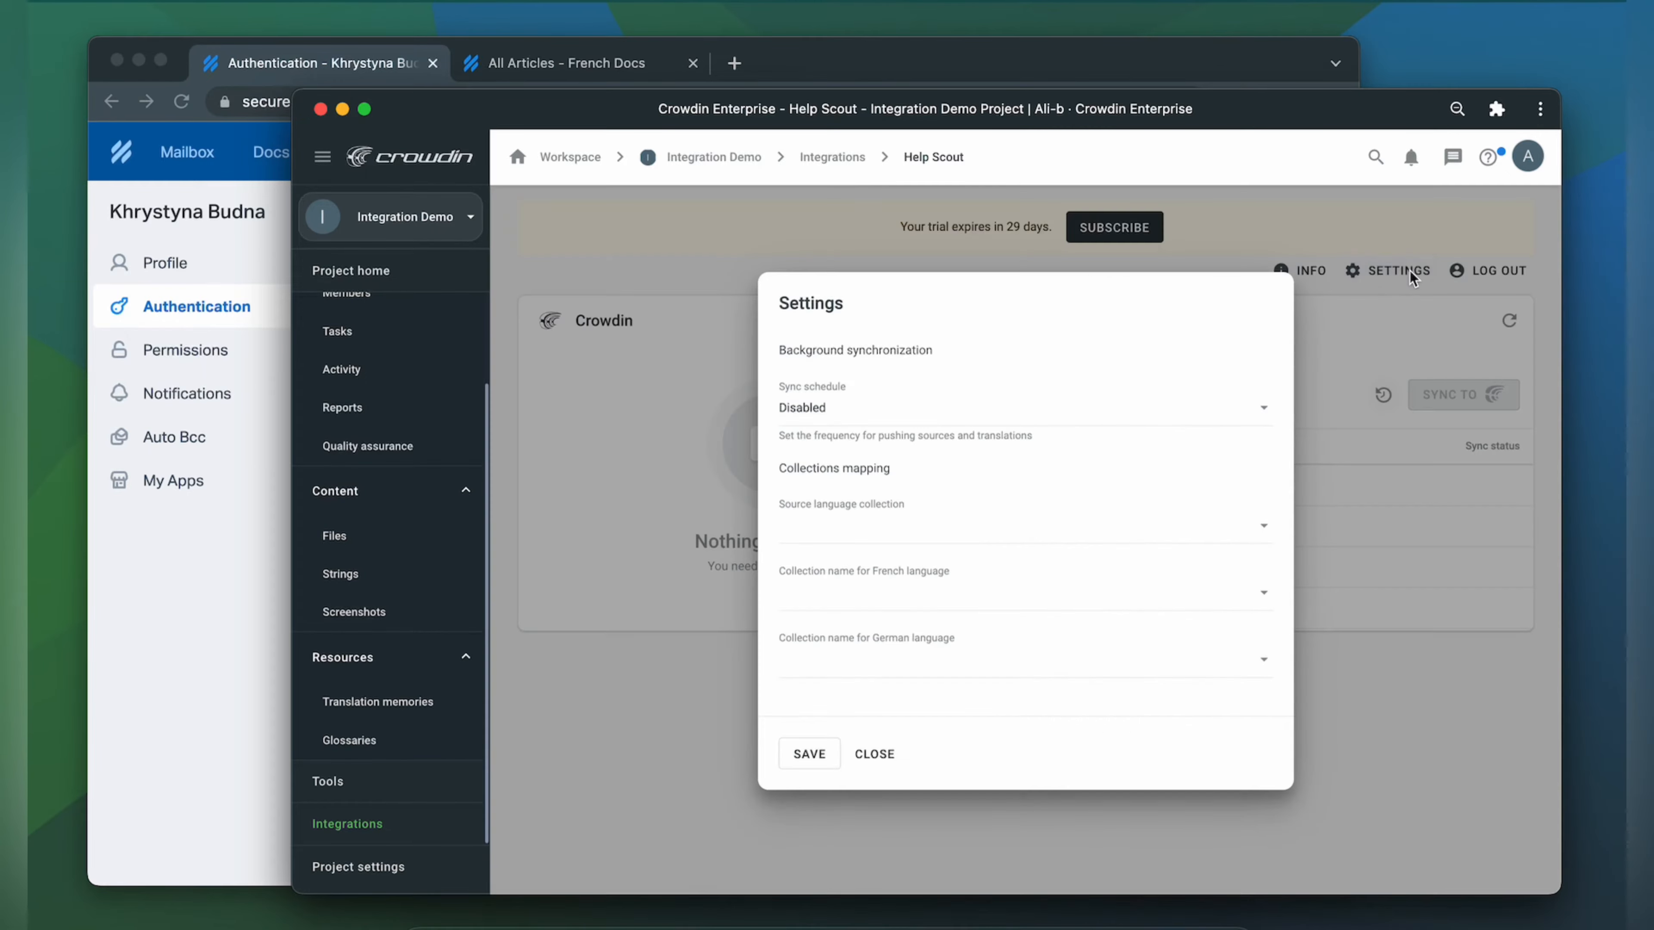
{"action": "mouse_move", "coordinate": [902, 524]}
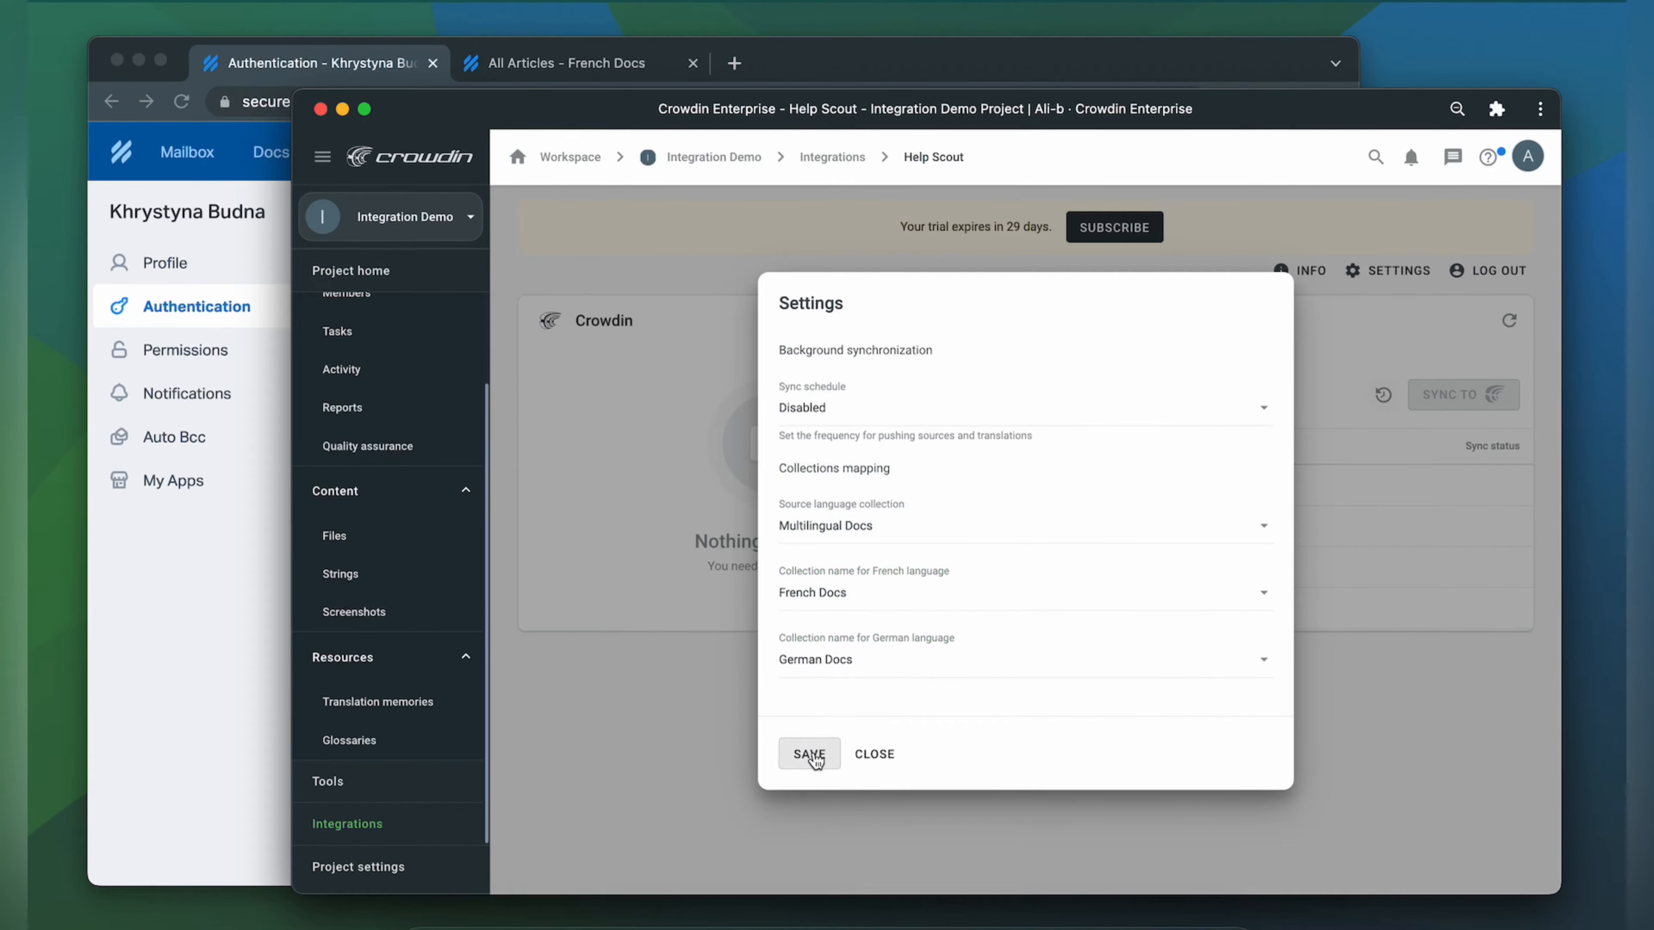
{"action": "left_click", "coordinate": [808, 755]}
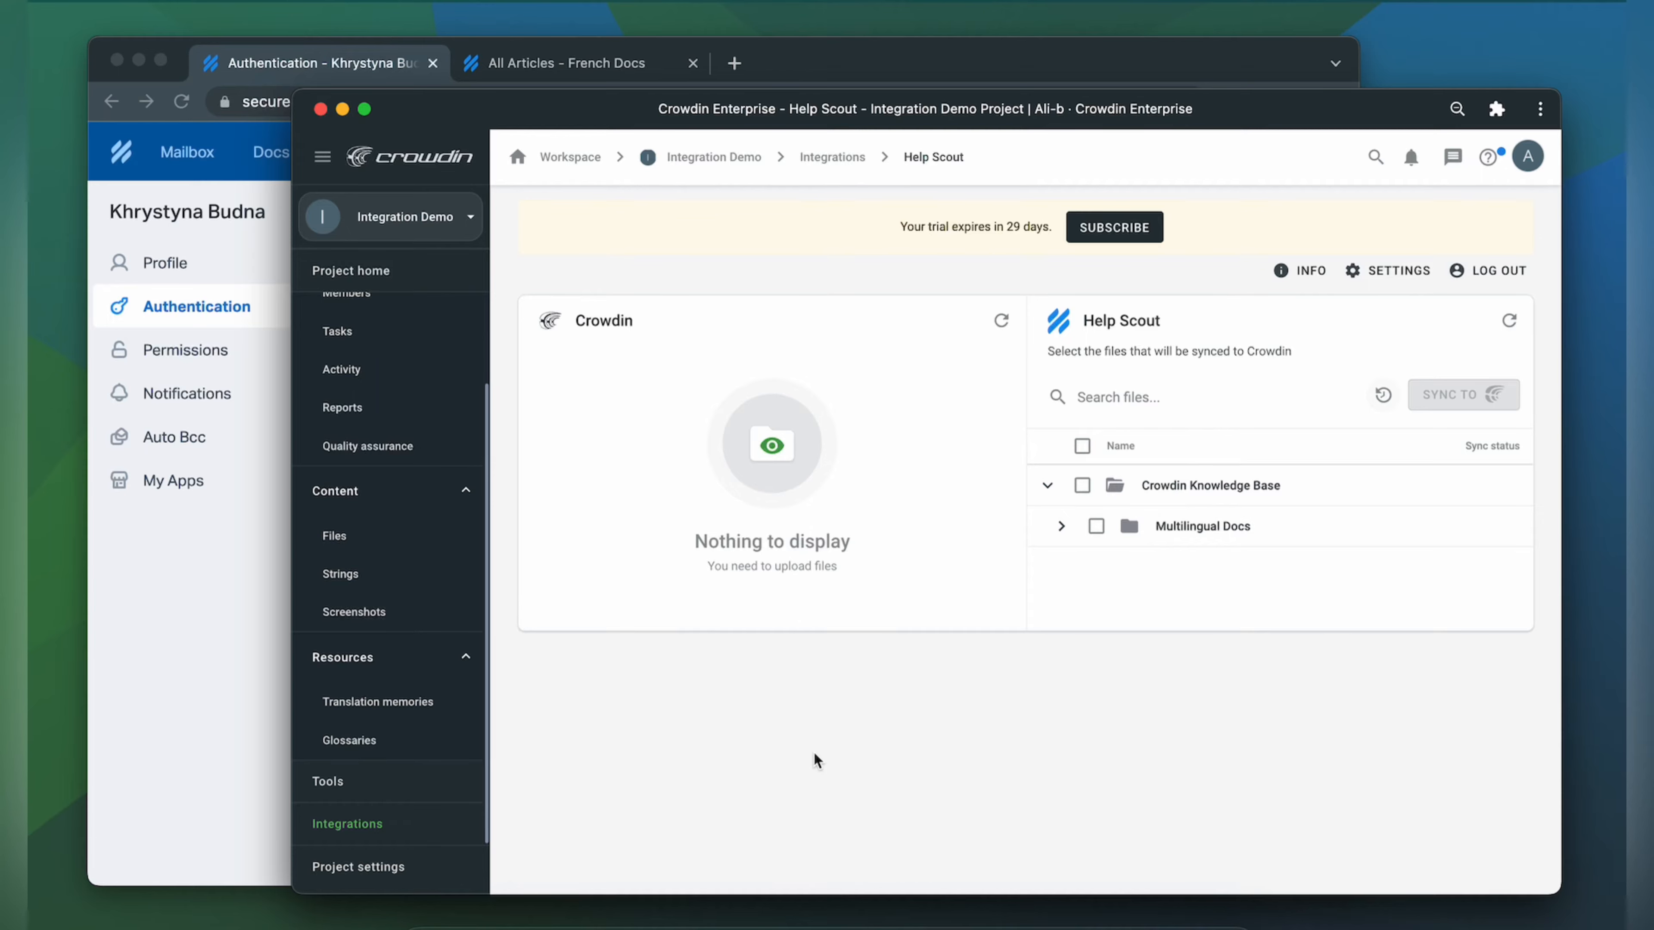
{"action": "mouse_move", "coordinate": [1002, 719]}
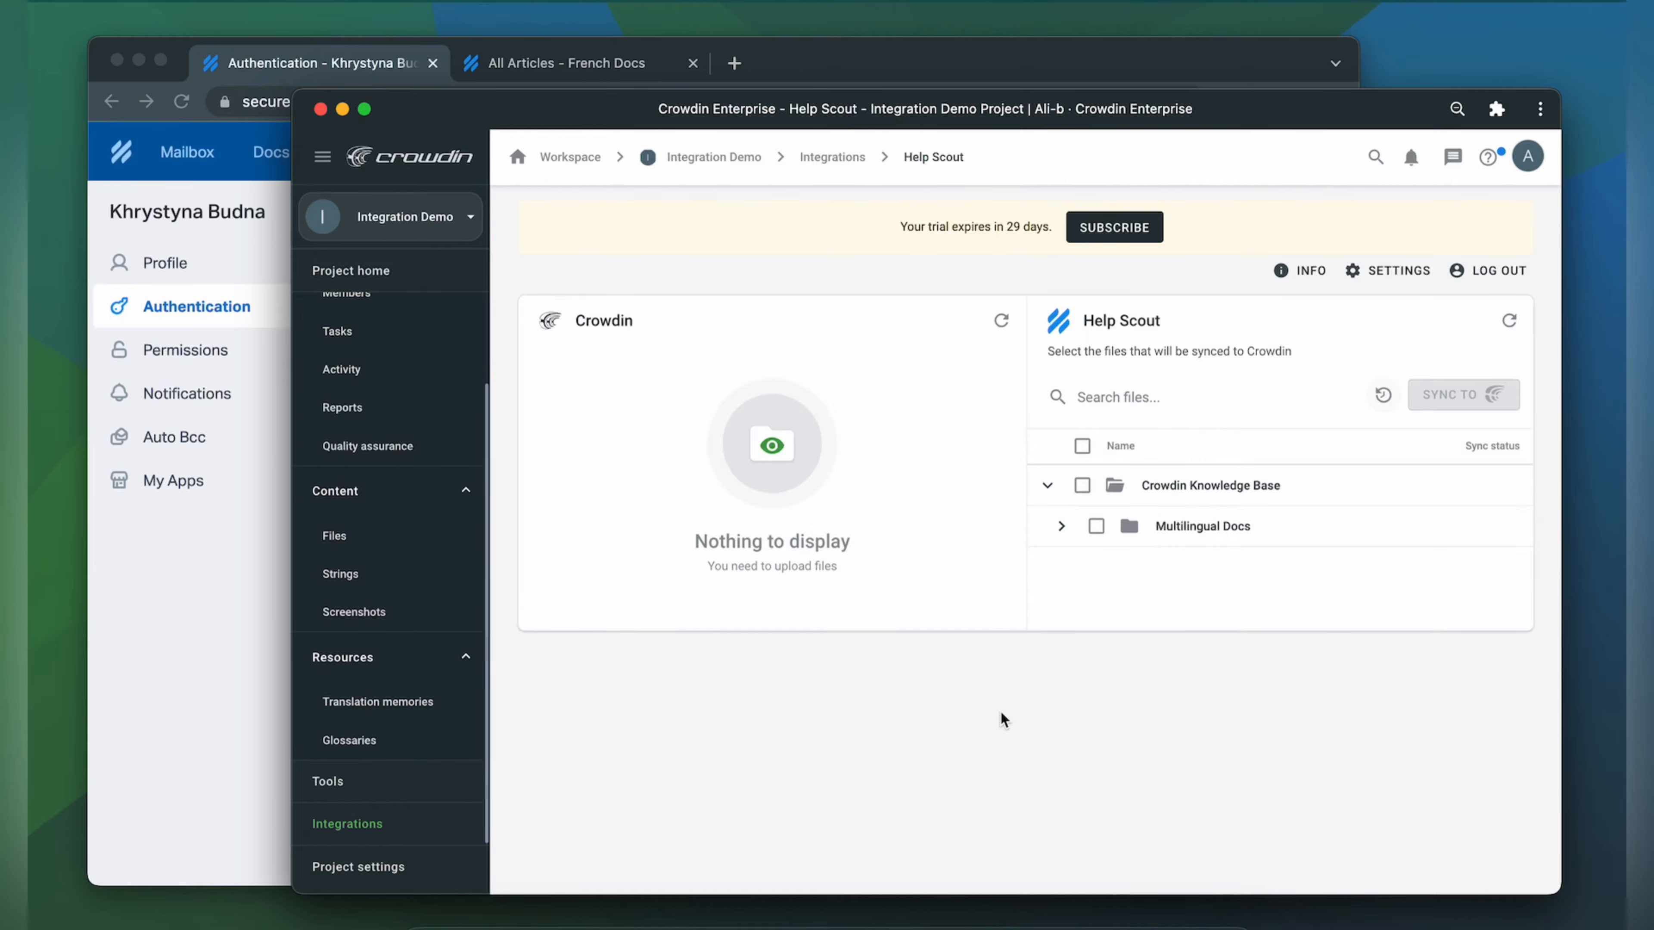
Sync the Crowdin In-Context article from Multilingual Docs to Crowdin and view the project overview.
{"action": "left_click", "coordinate": [1061, 526]}
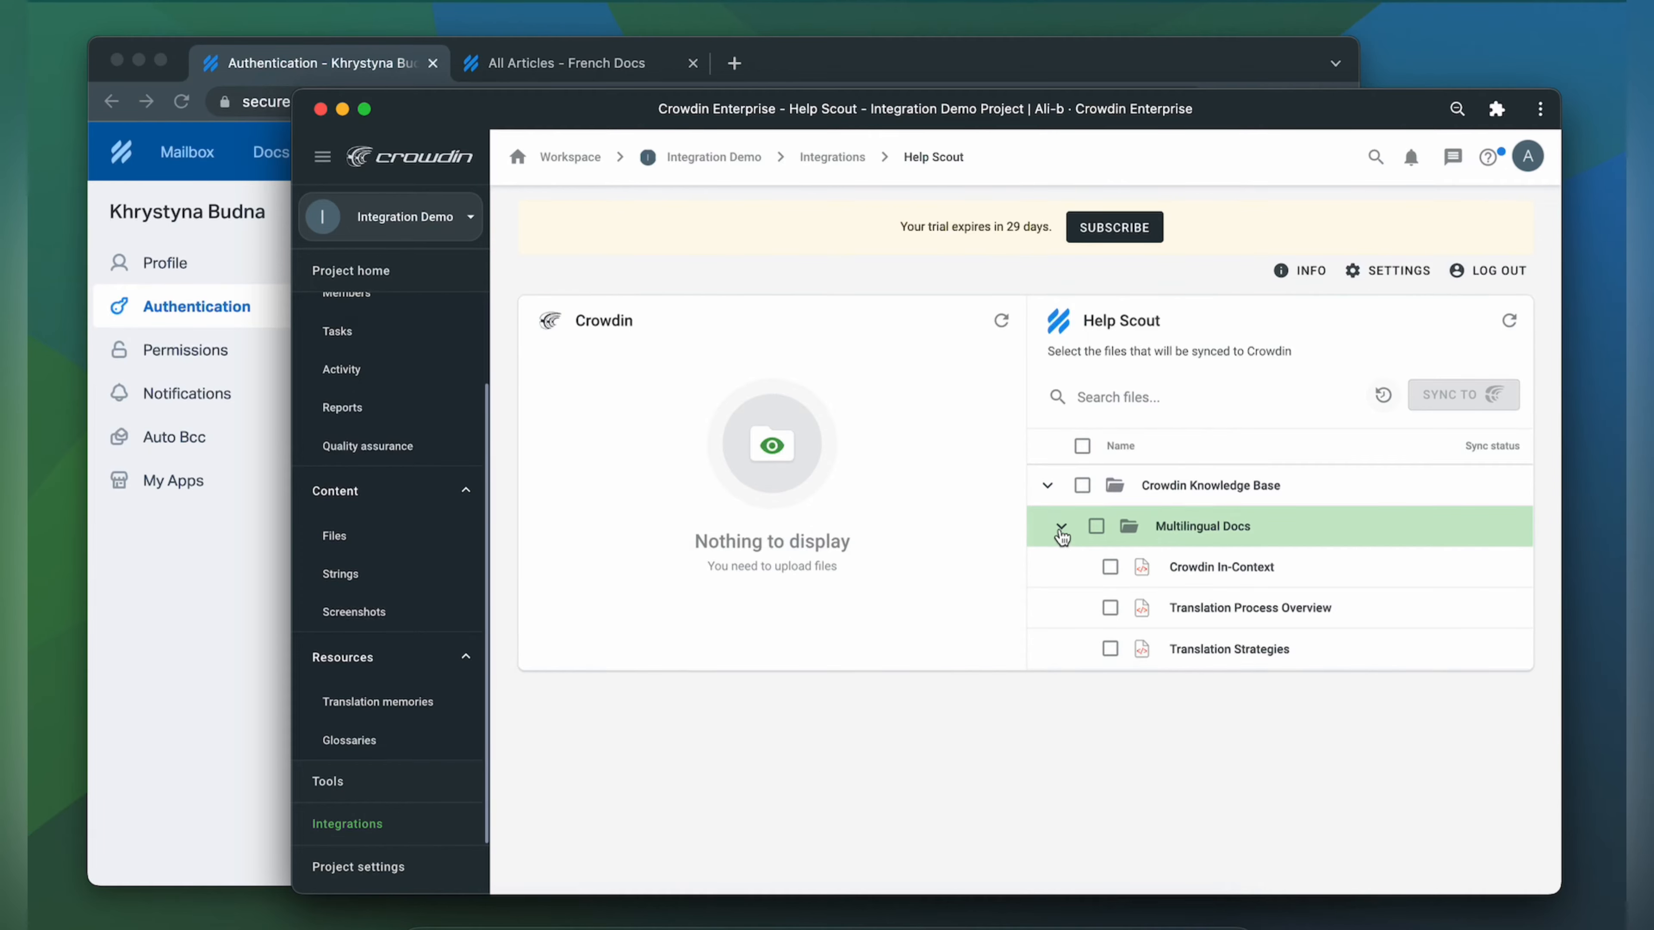
{"action": "left_click", "coordinate": [1111, 567]}
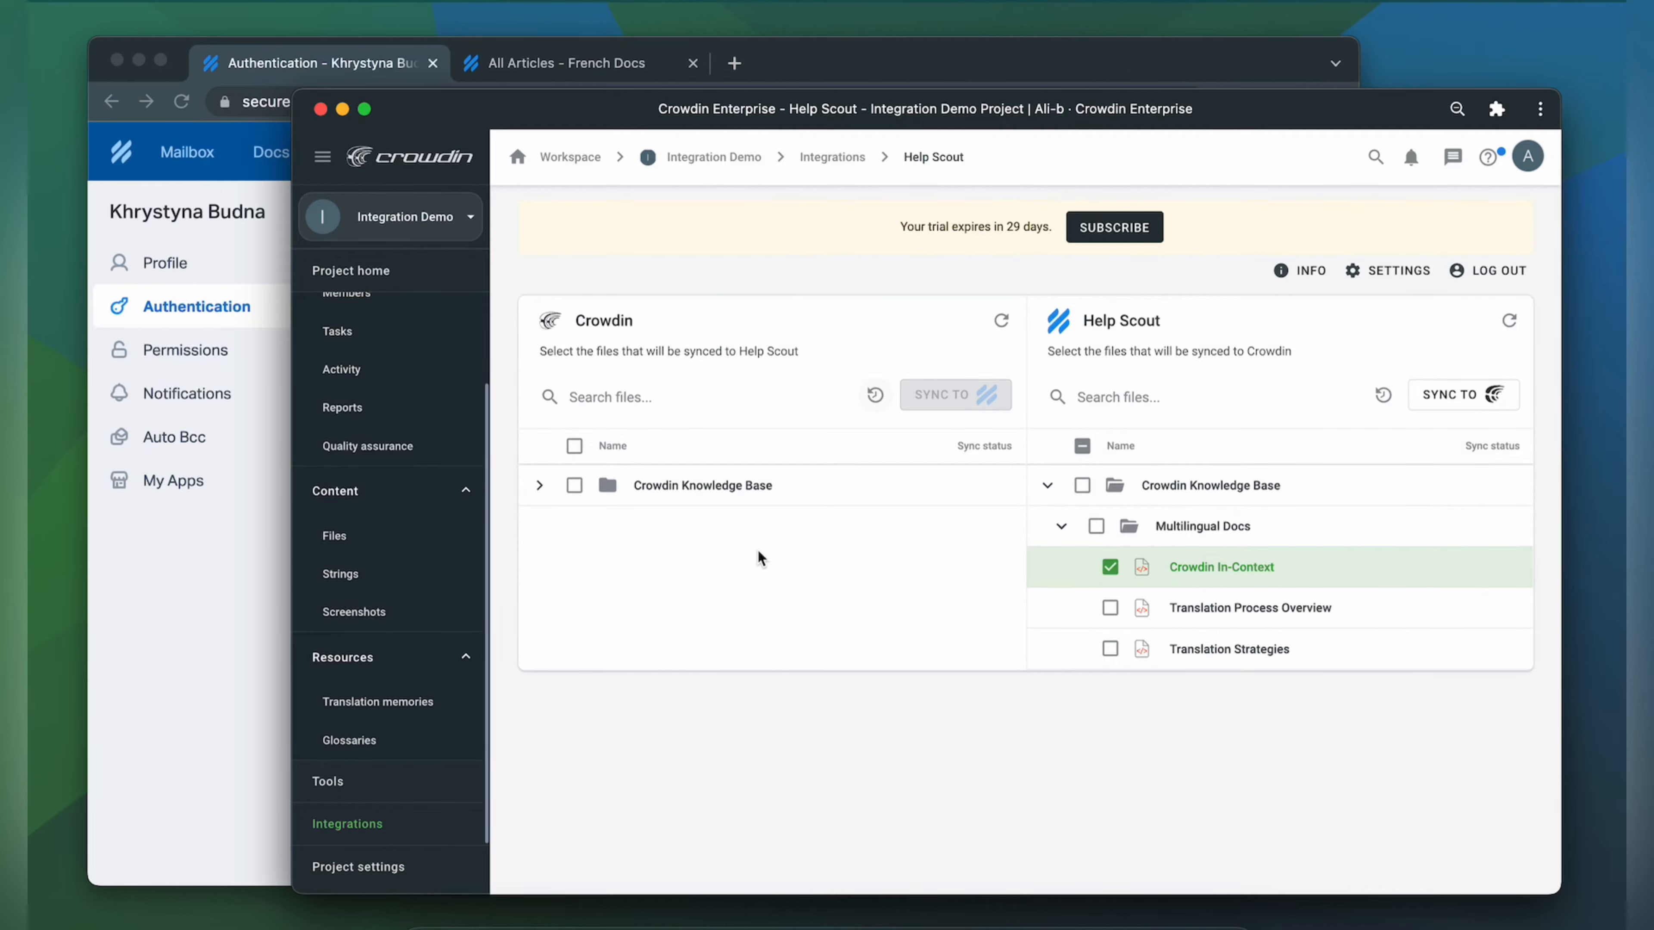
{"action": "mouse_move", "coordinate": [636, 556]}
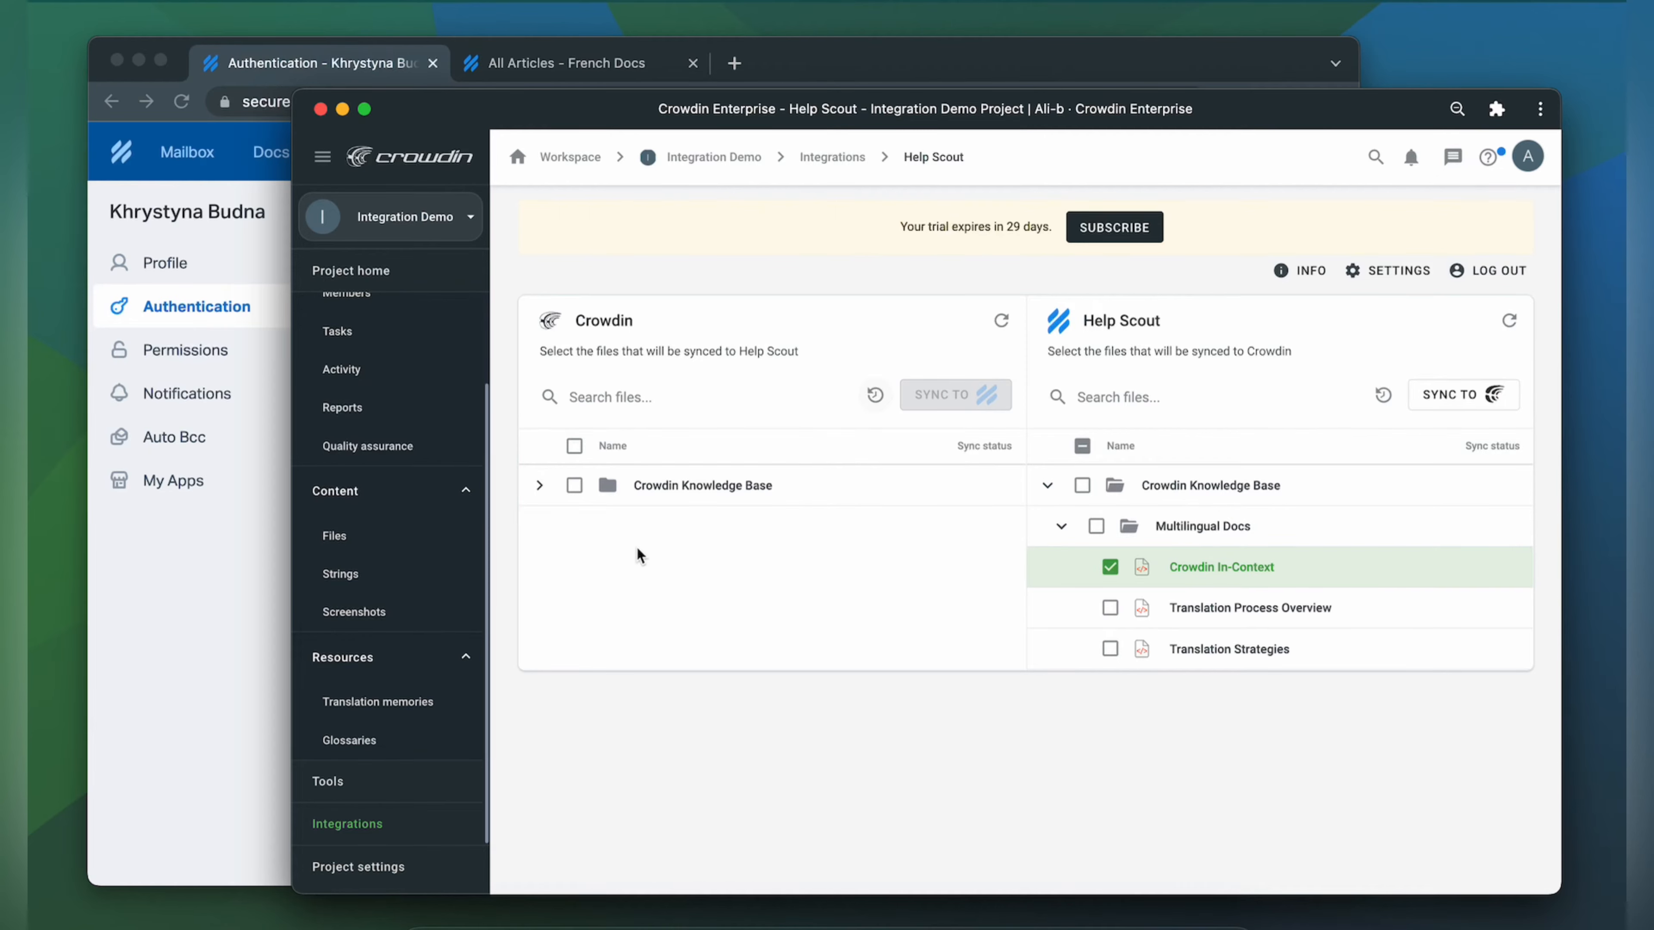
{"action": "left_click", "coordinate": [540, 485]}
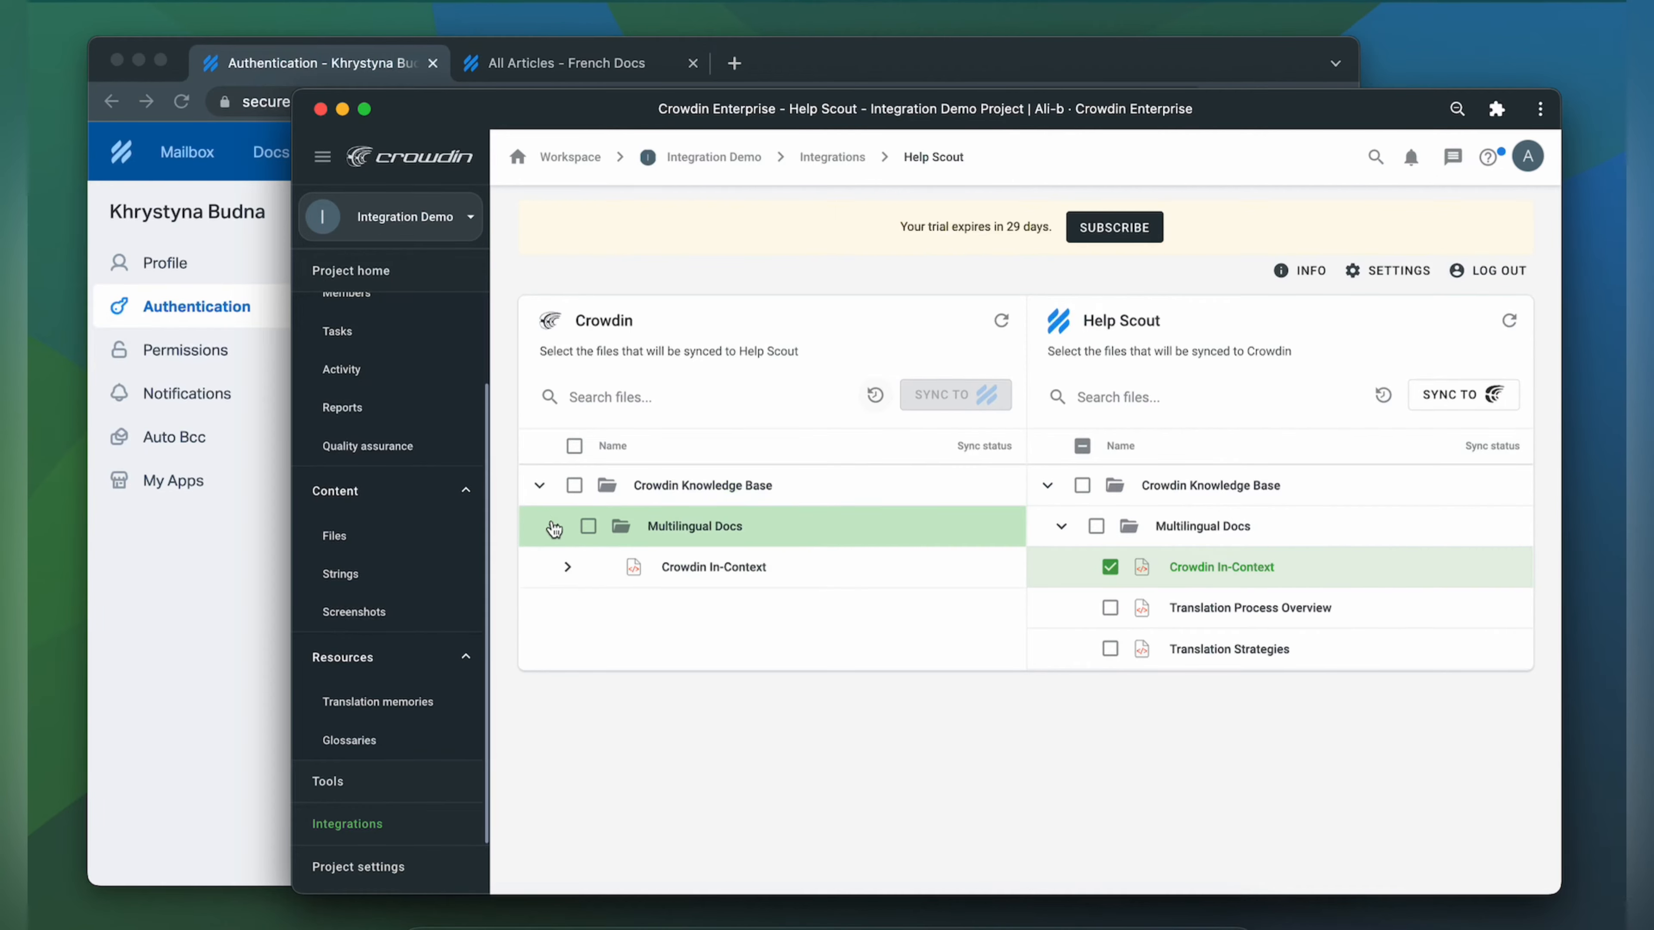
{"action": "left_click", "coordinate": [568, 567]}
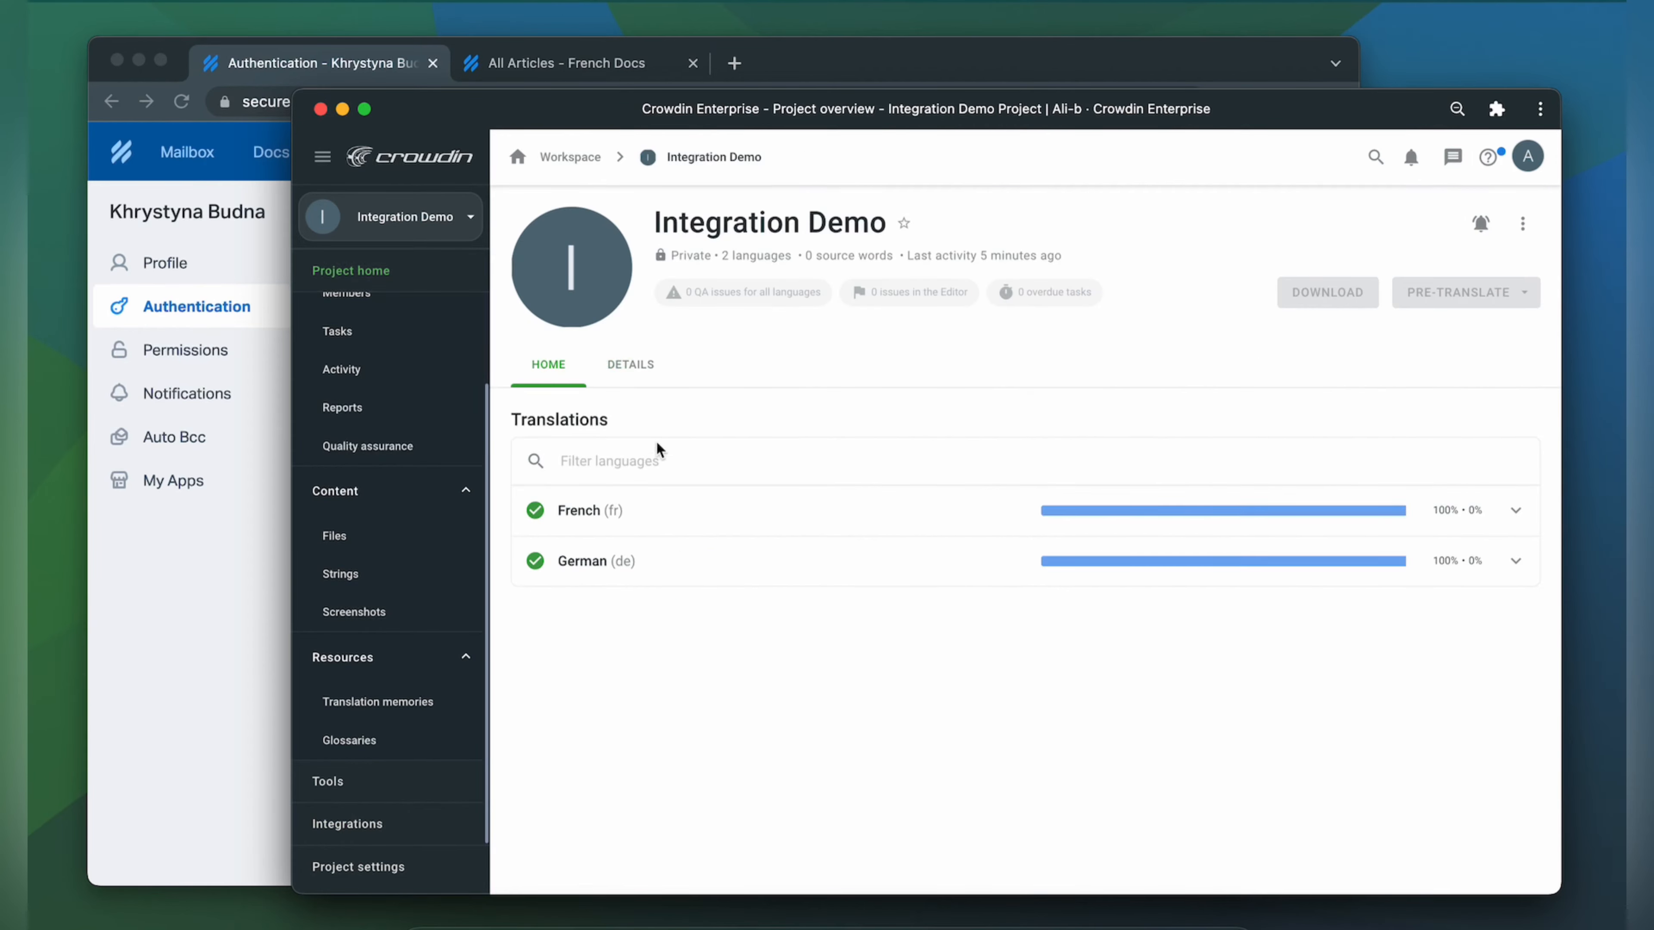
Review the French translation of Crowdin In-Context.html in the editor.
{"action": "left_click", "coordinate": [578, 509]}
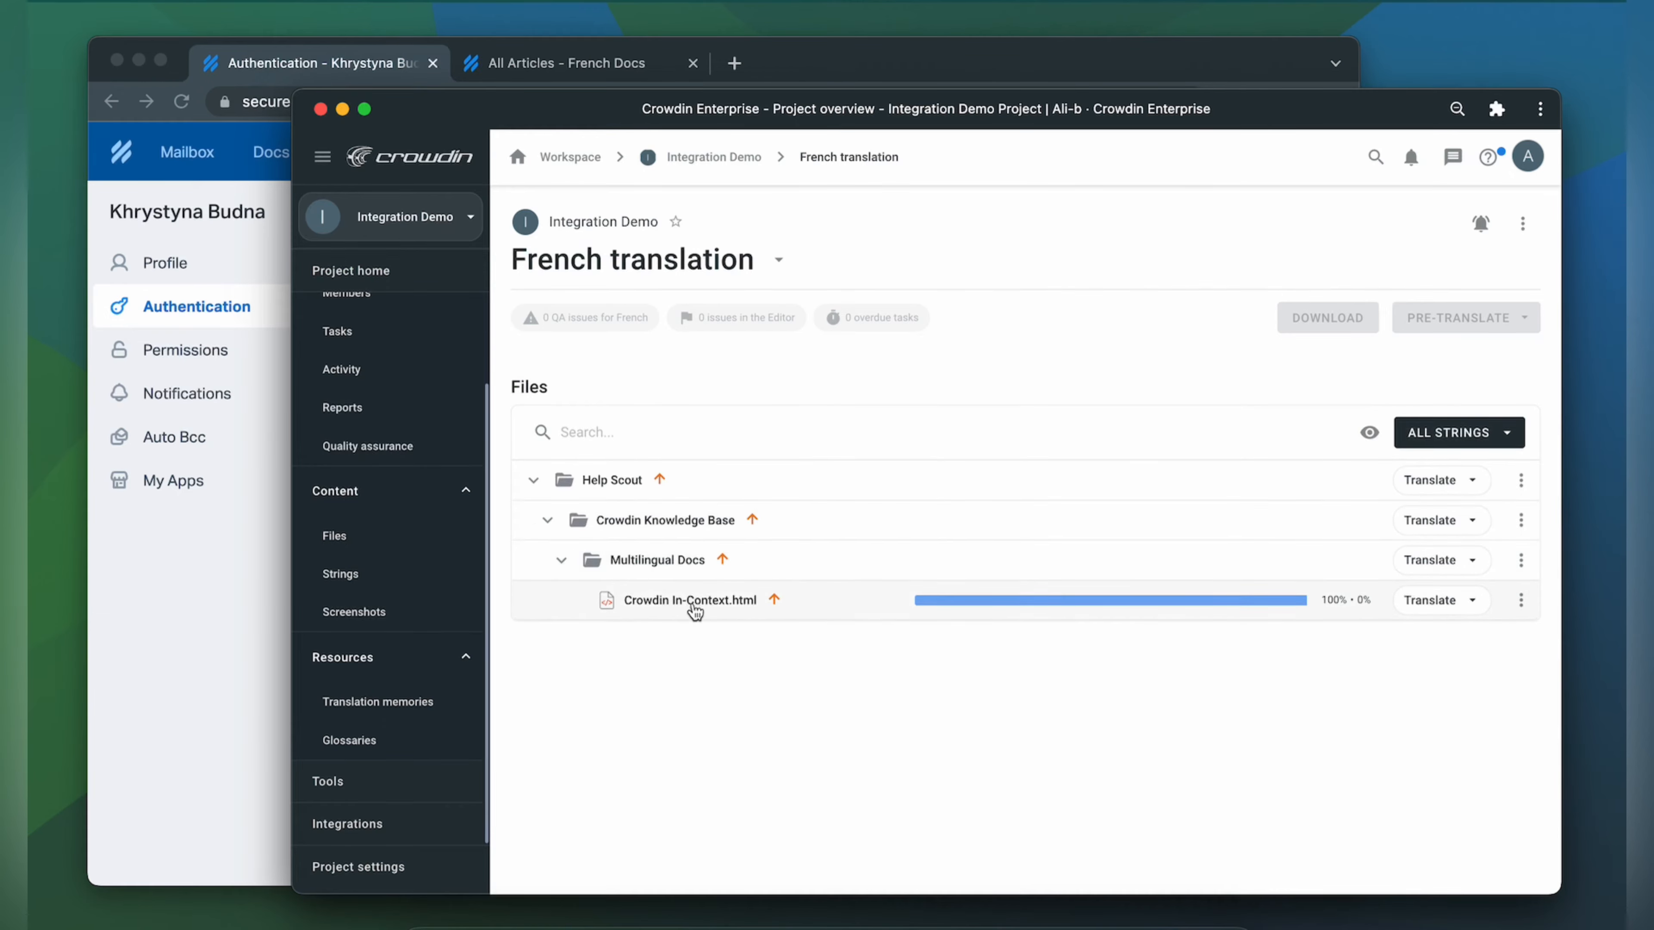
{"action": "left_click", "coordinate": [692, 599]}
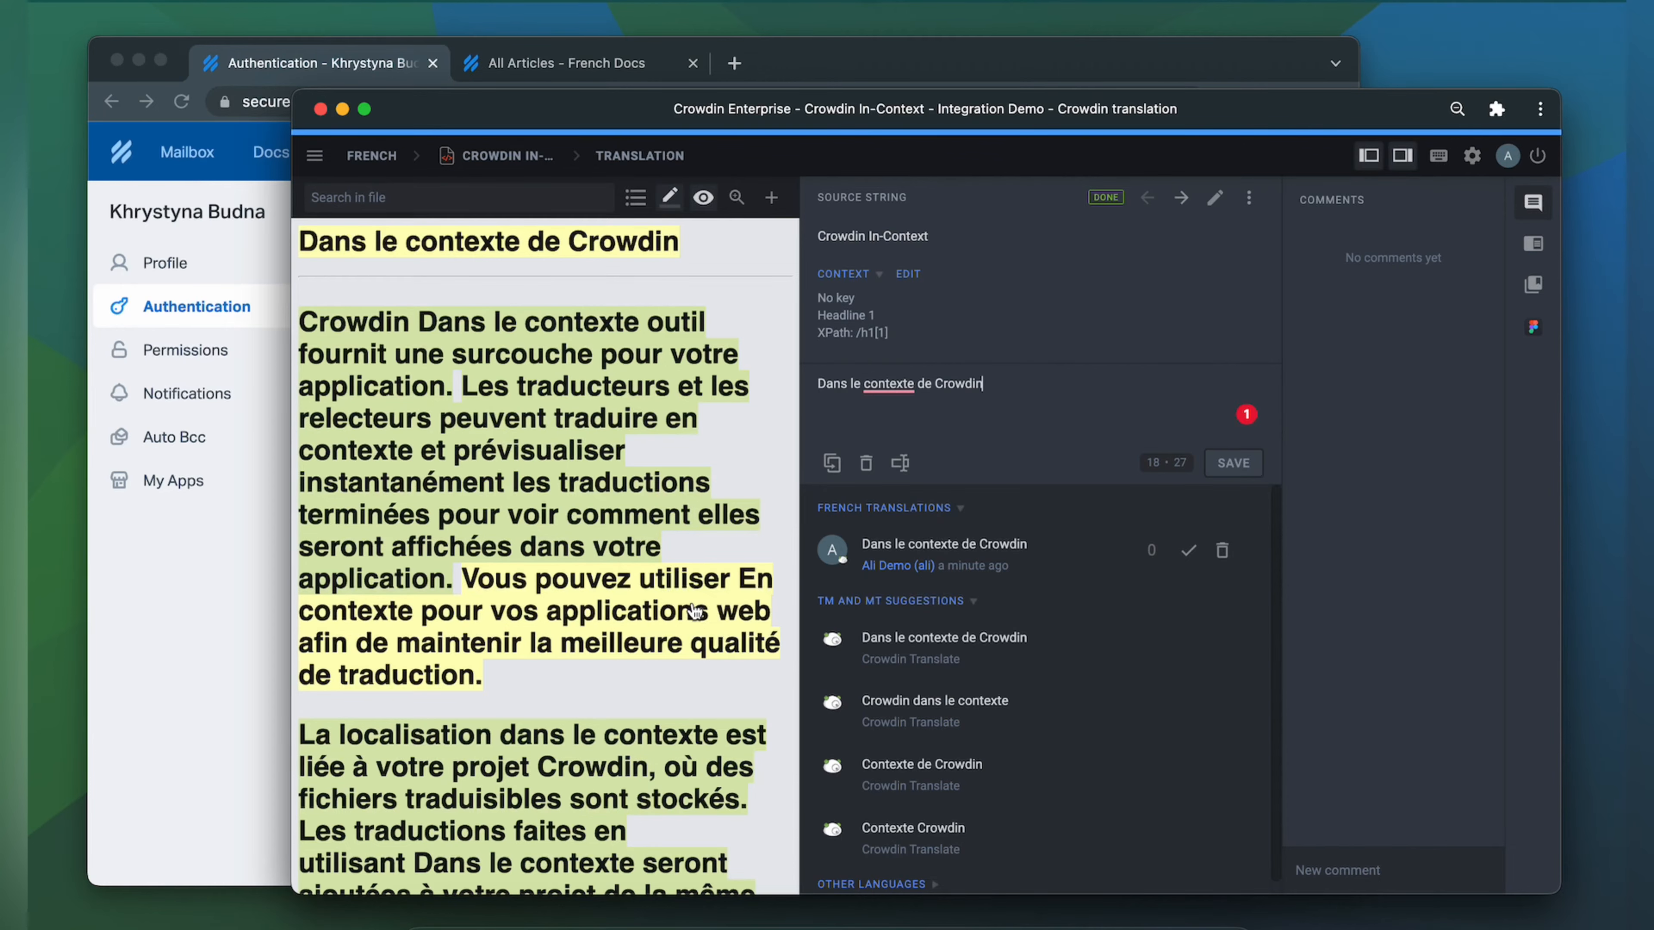
{"action": "scroll", "scroll_direction": "down", "scroll_amount": 3}
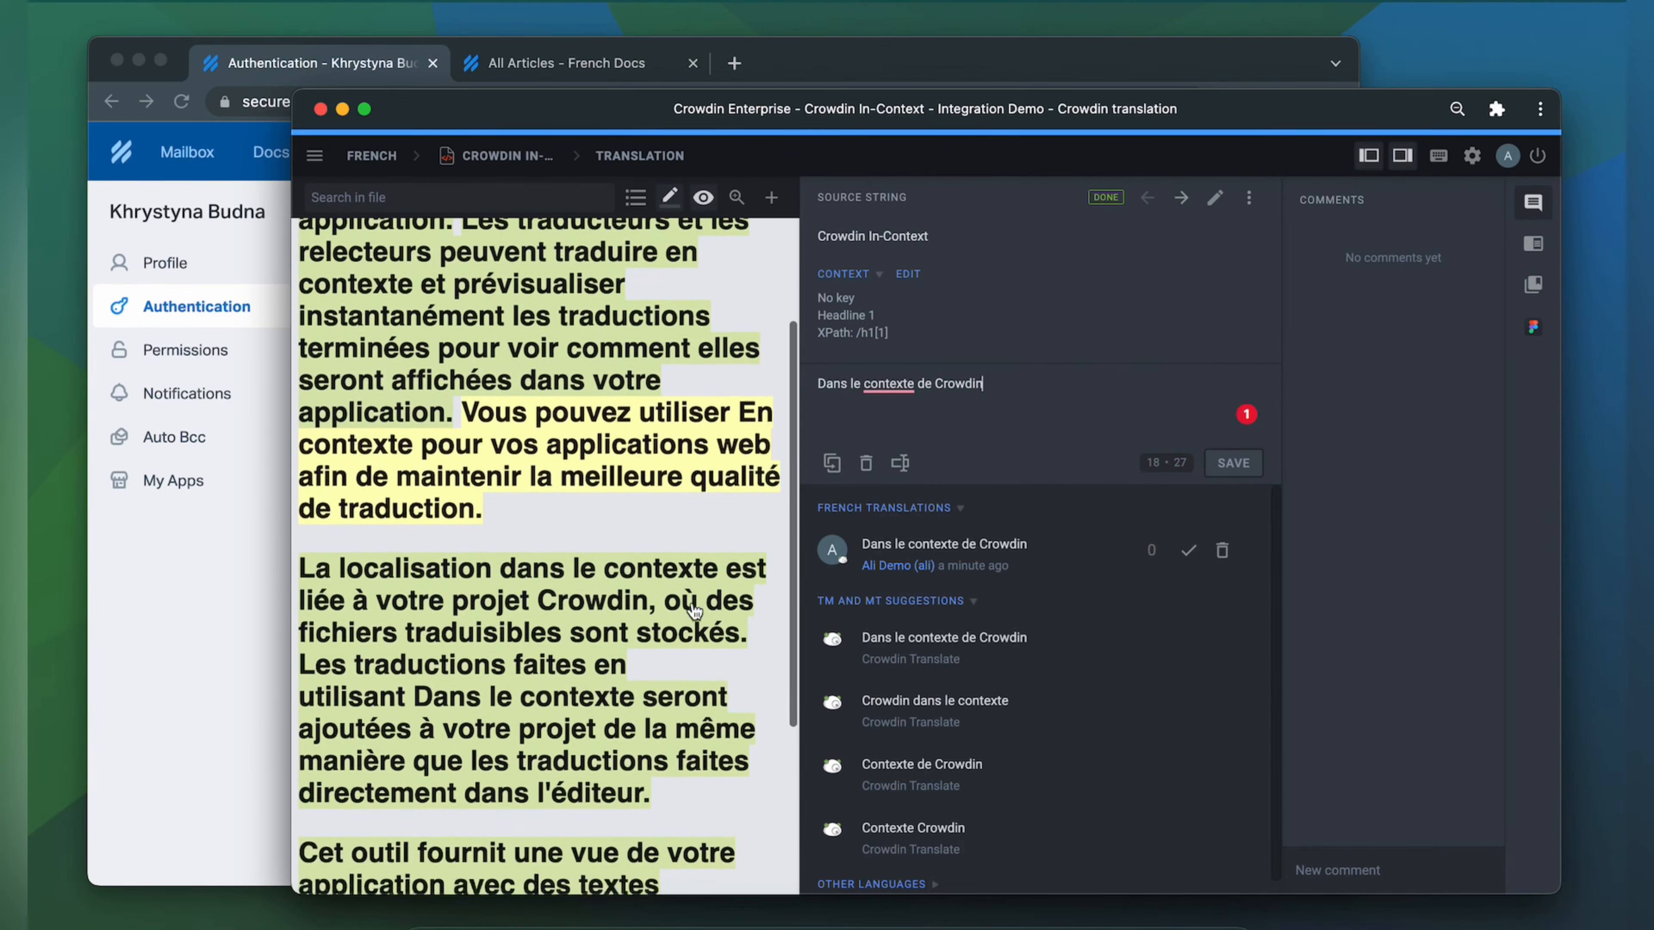
{"action": "scroll", "scroll_direction": "down", "scroll_amount": 3}
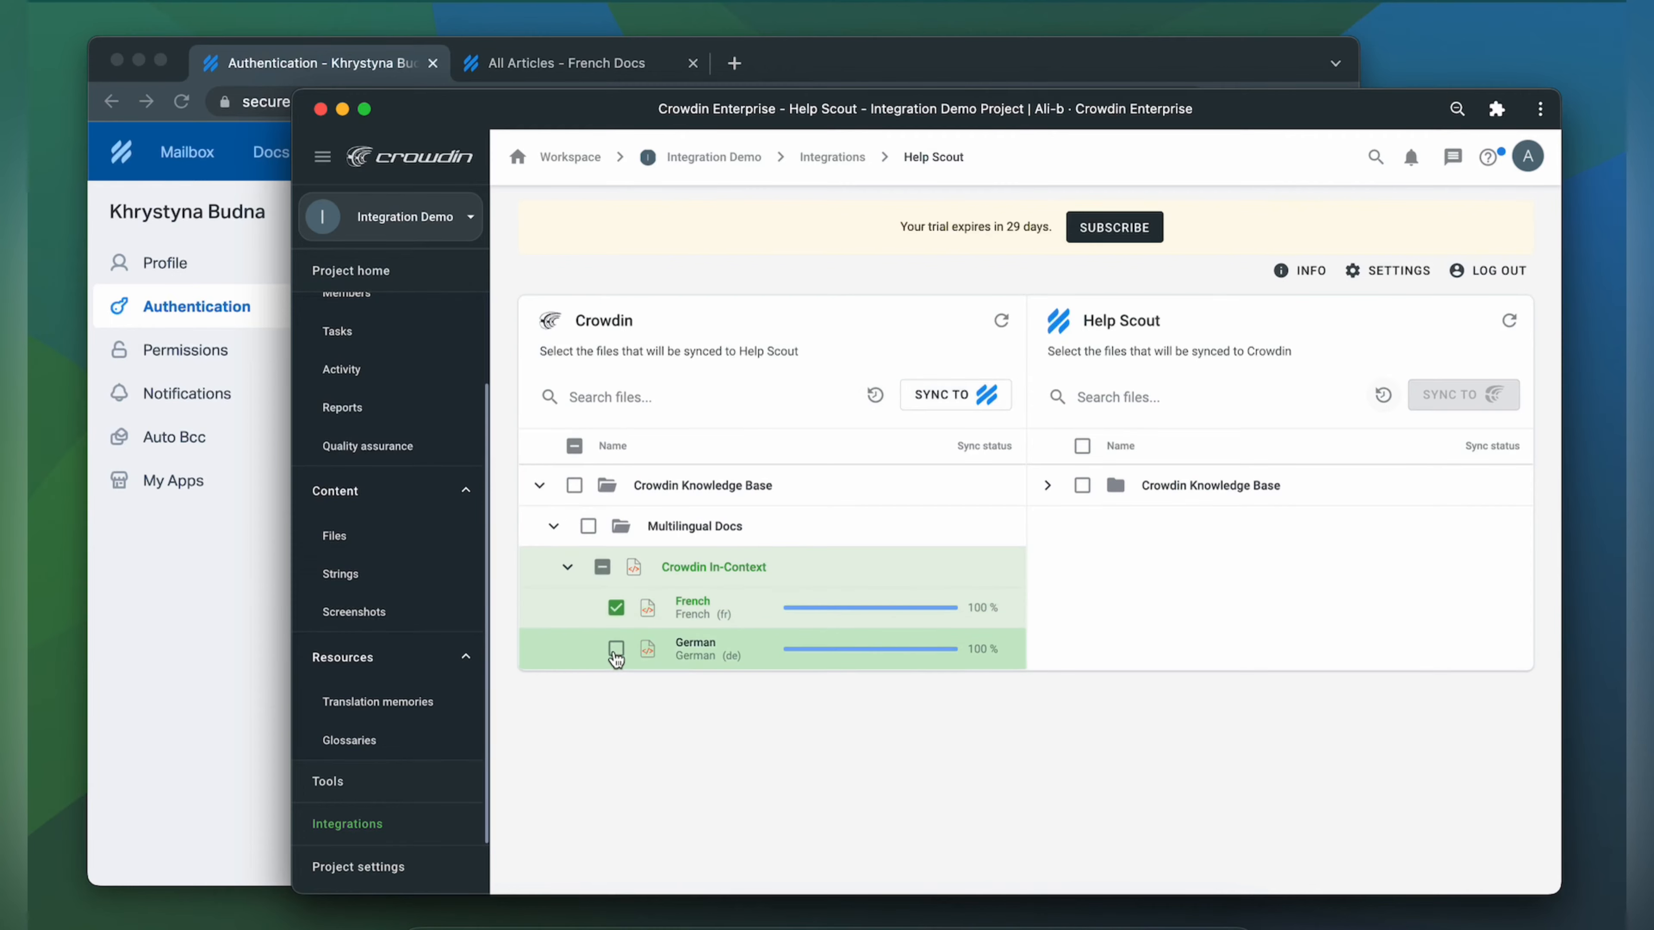
Sync the French and German Crowdin In-Context translations to Help Scout and switch to its window.
{"action": "left_click", "coordinate": [616, 649]}
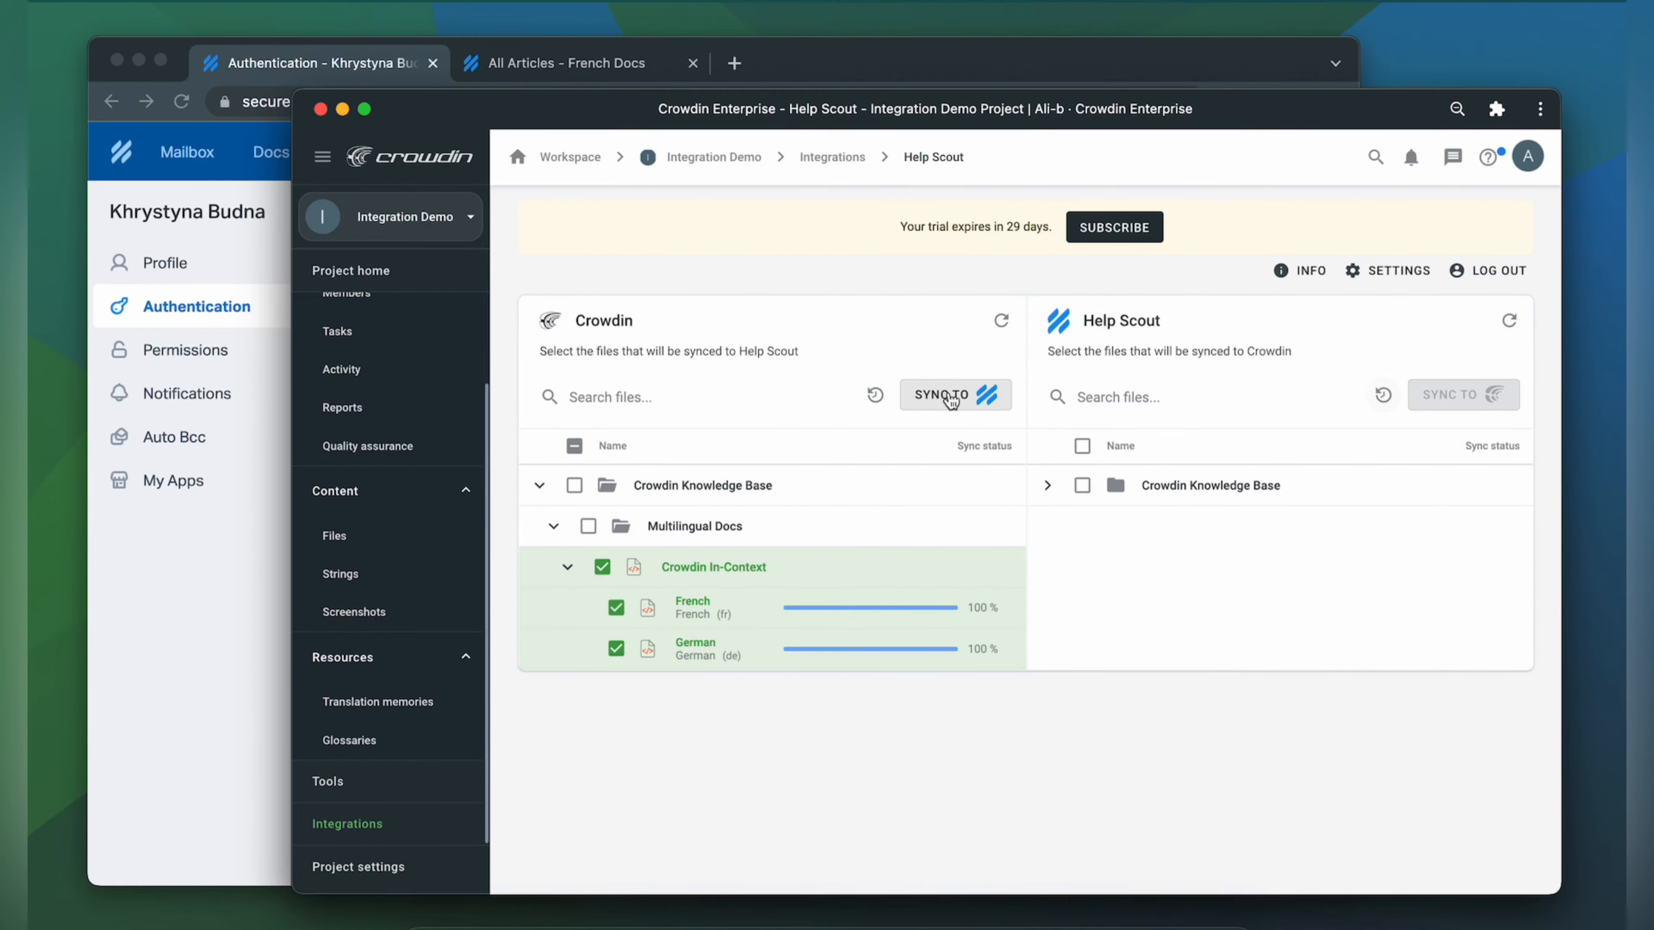
{"action": "mouse_move", "coordinate": [953, 398]}
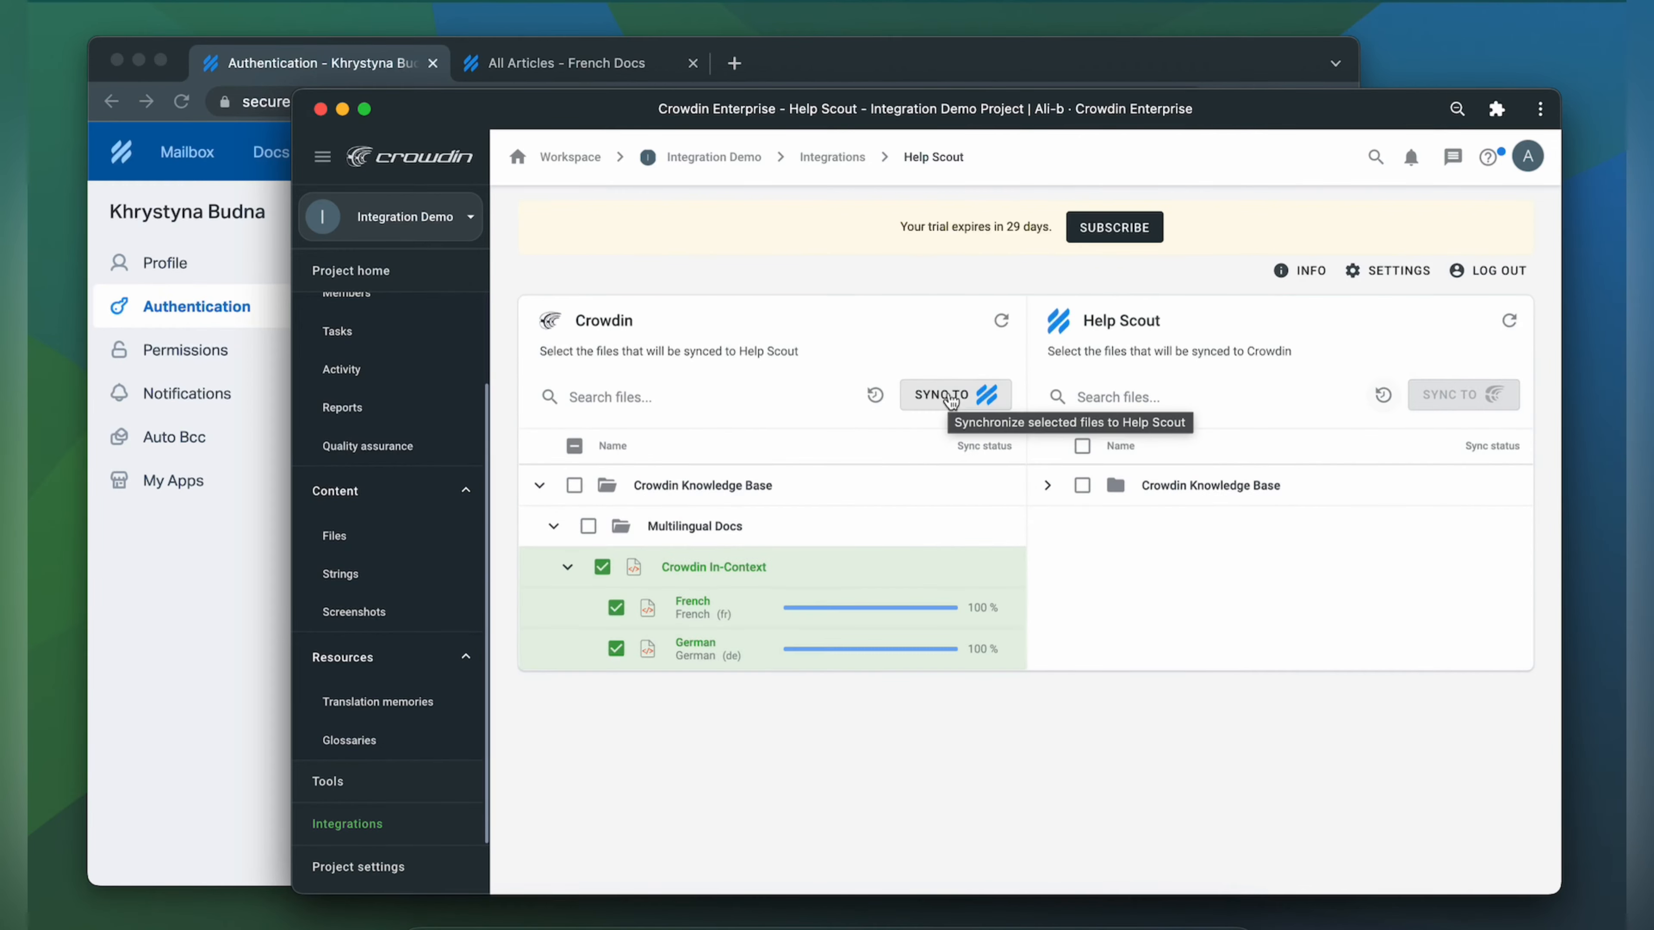
{"action": "mouse_move", "coordinate": [667, 127]}
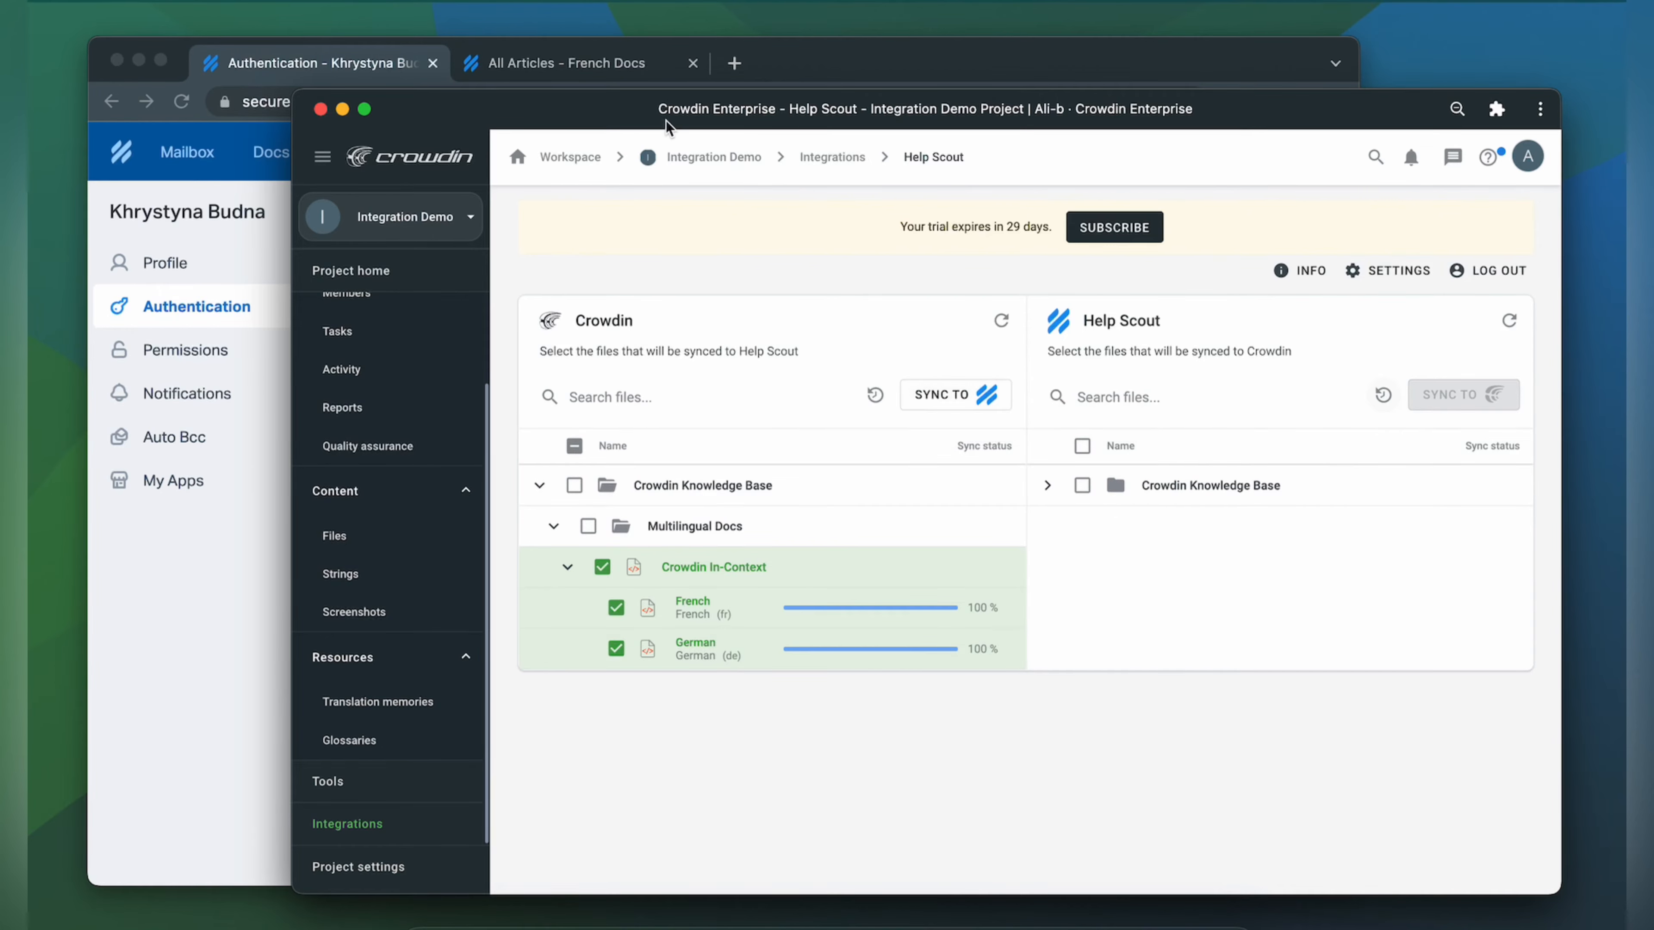
{"action": "left_click", "coordinate": [575, 62]}
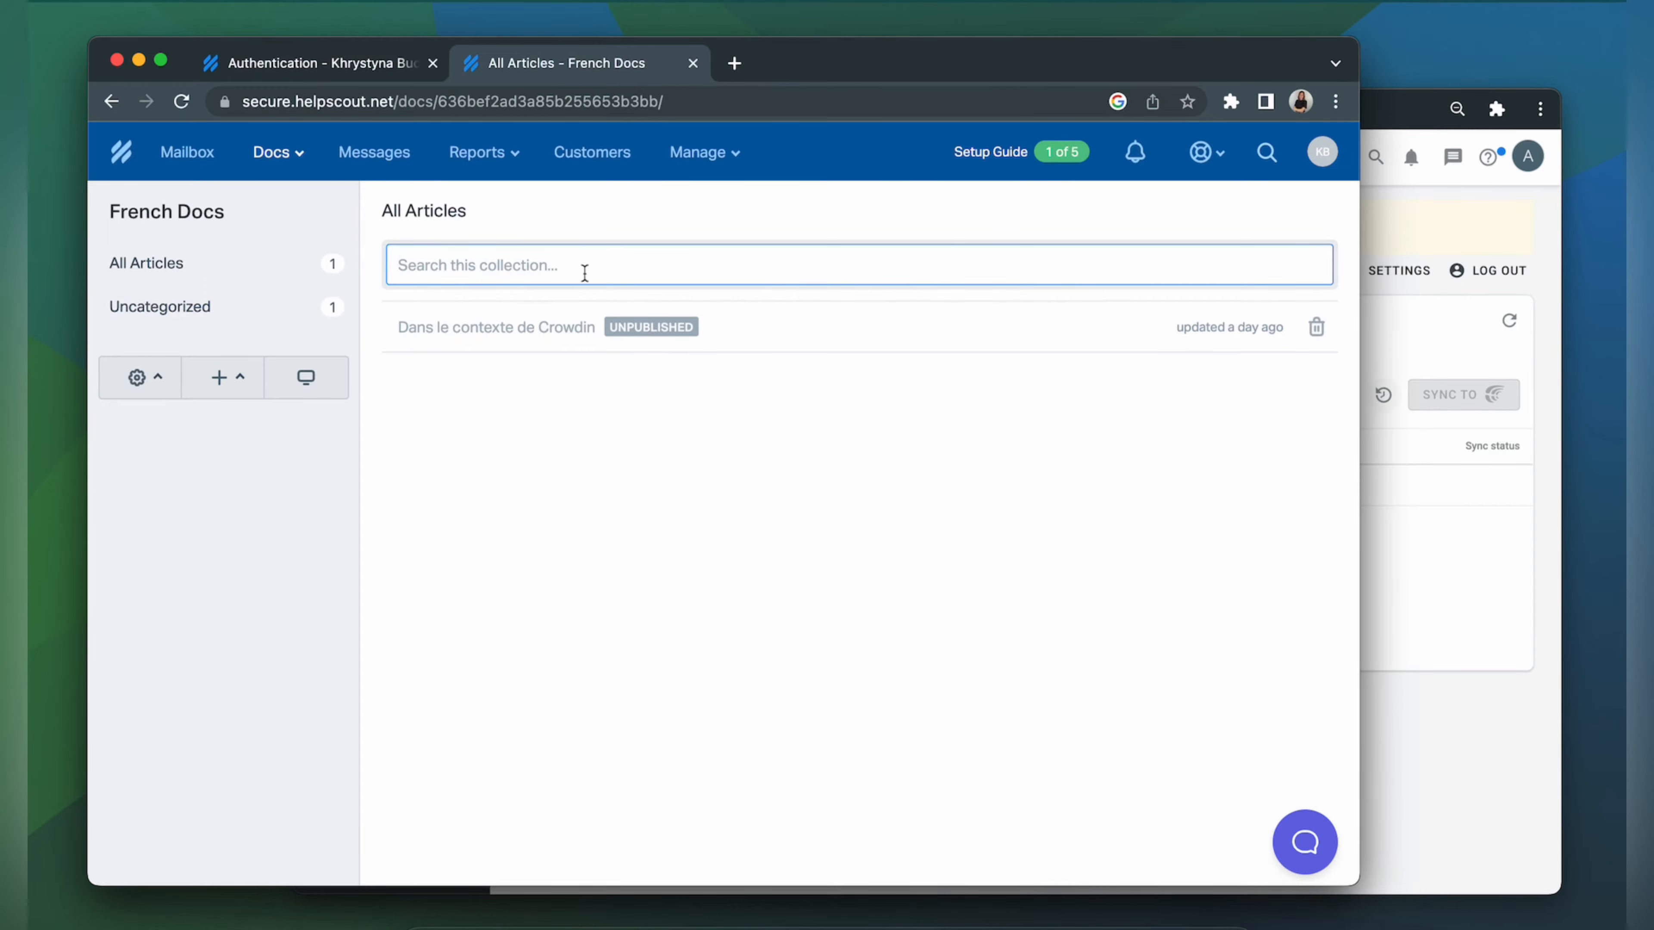
{"action": "mouse_move", "coordinate": [429, 432]}
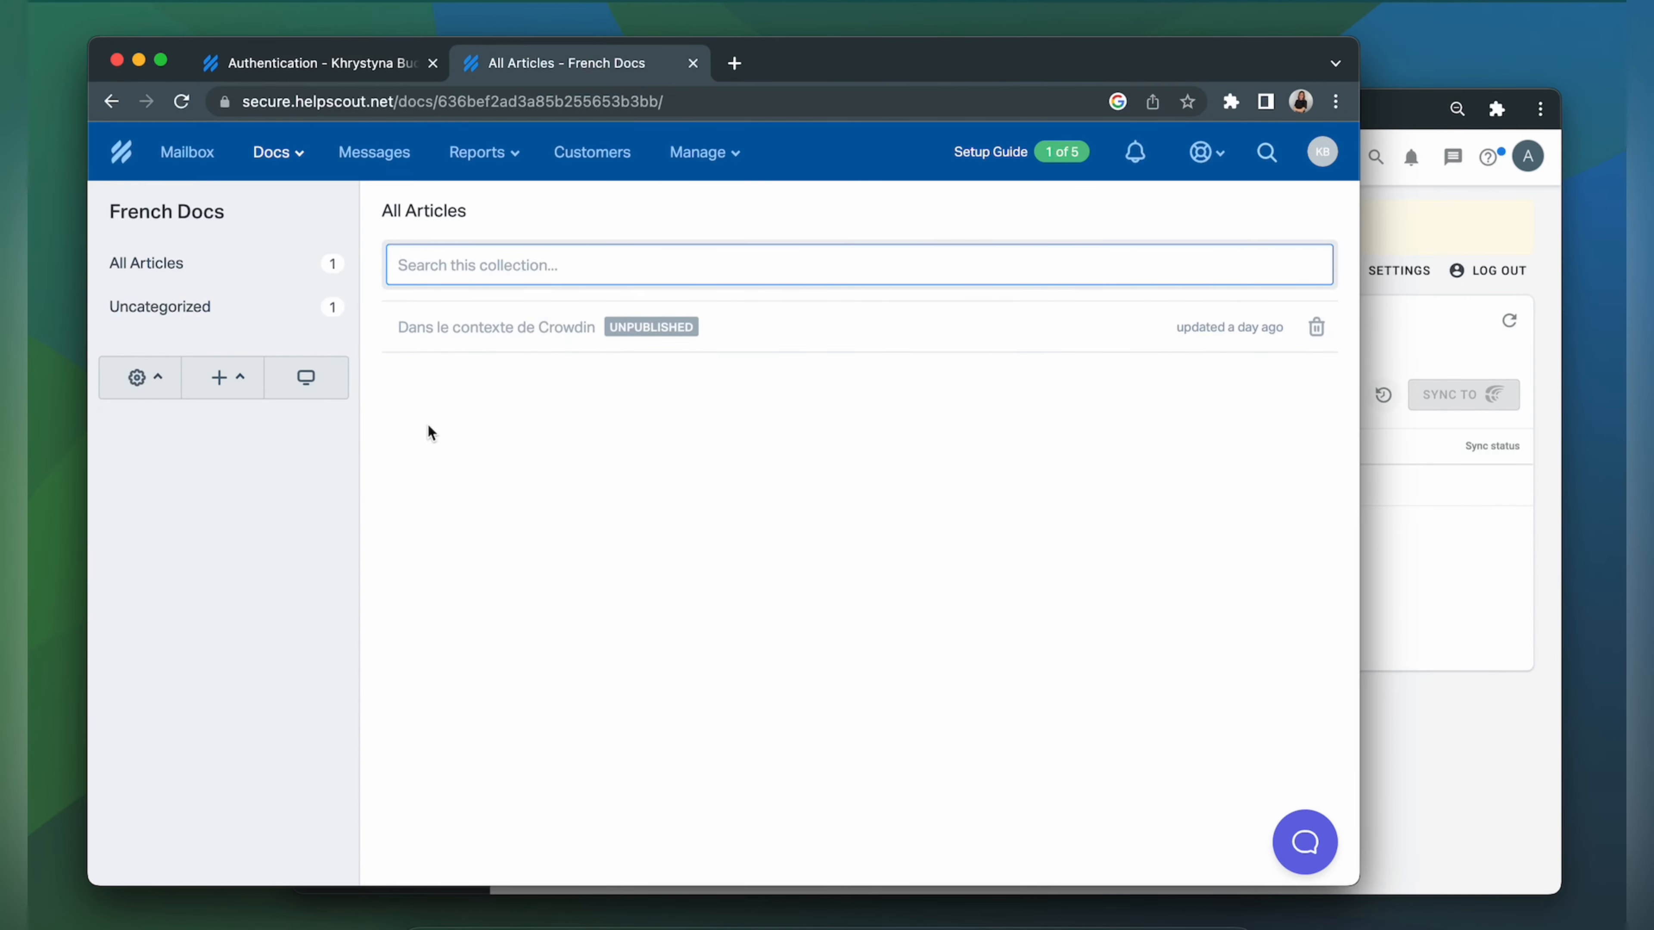
{"action": "mouse_move", "coordinate": [680, 389]}
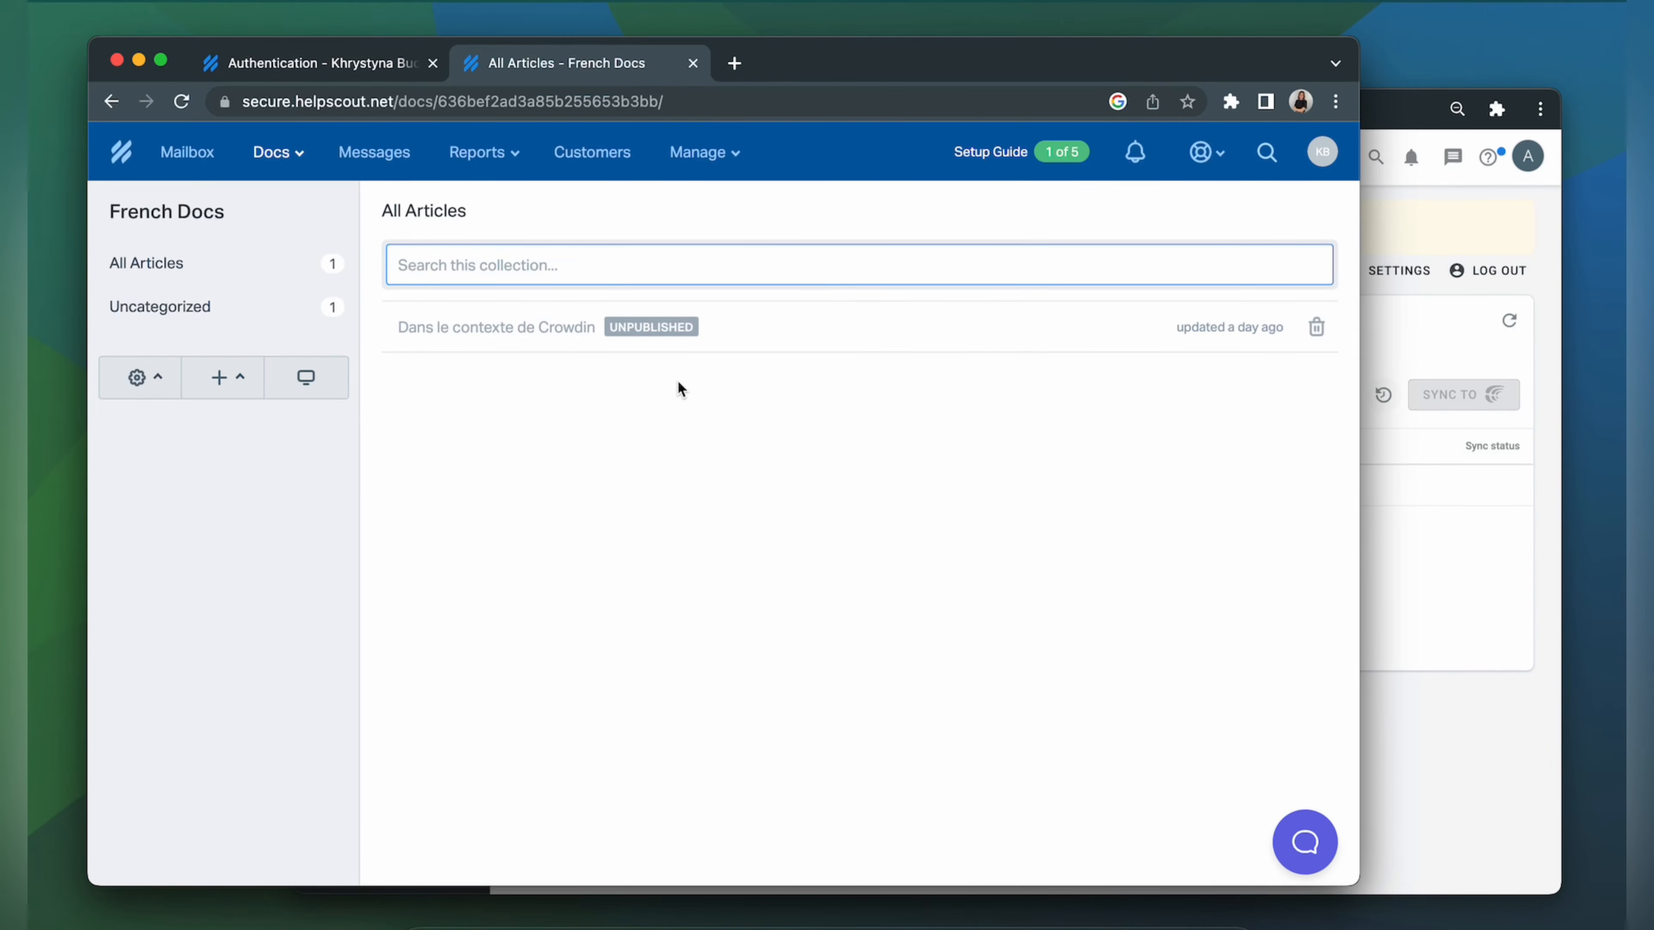
{"action": "mouse_move", "coordinate": [413, 410]}
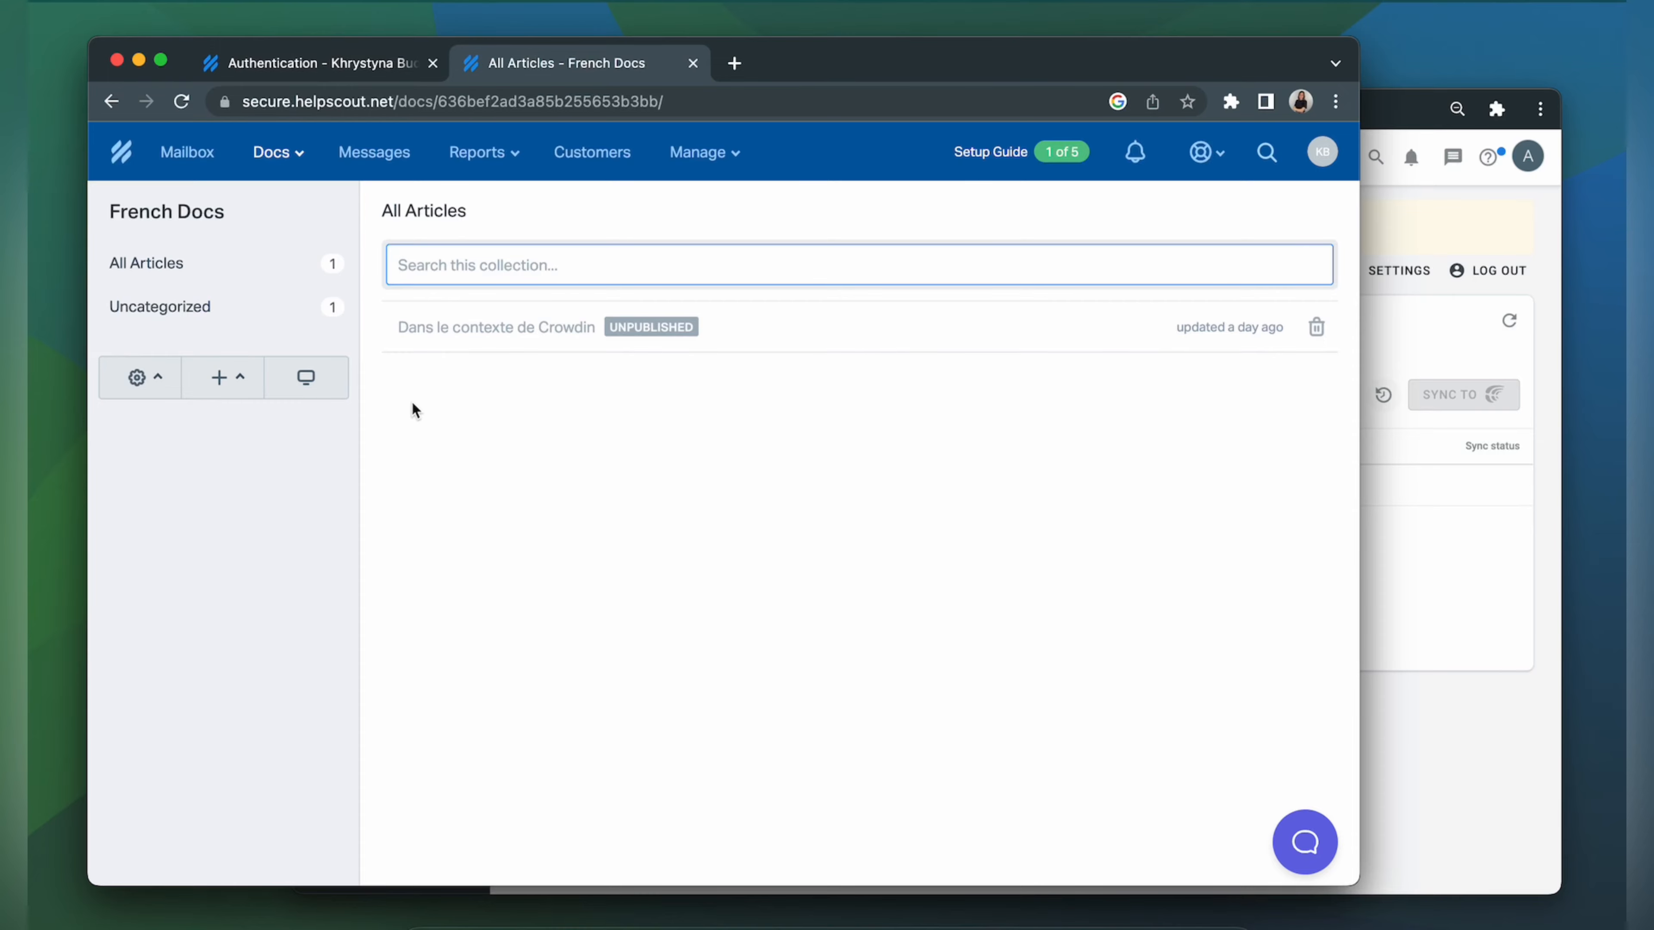
{"action": "mouse_move", "coordinate": [475, 447]}
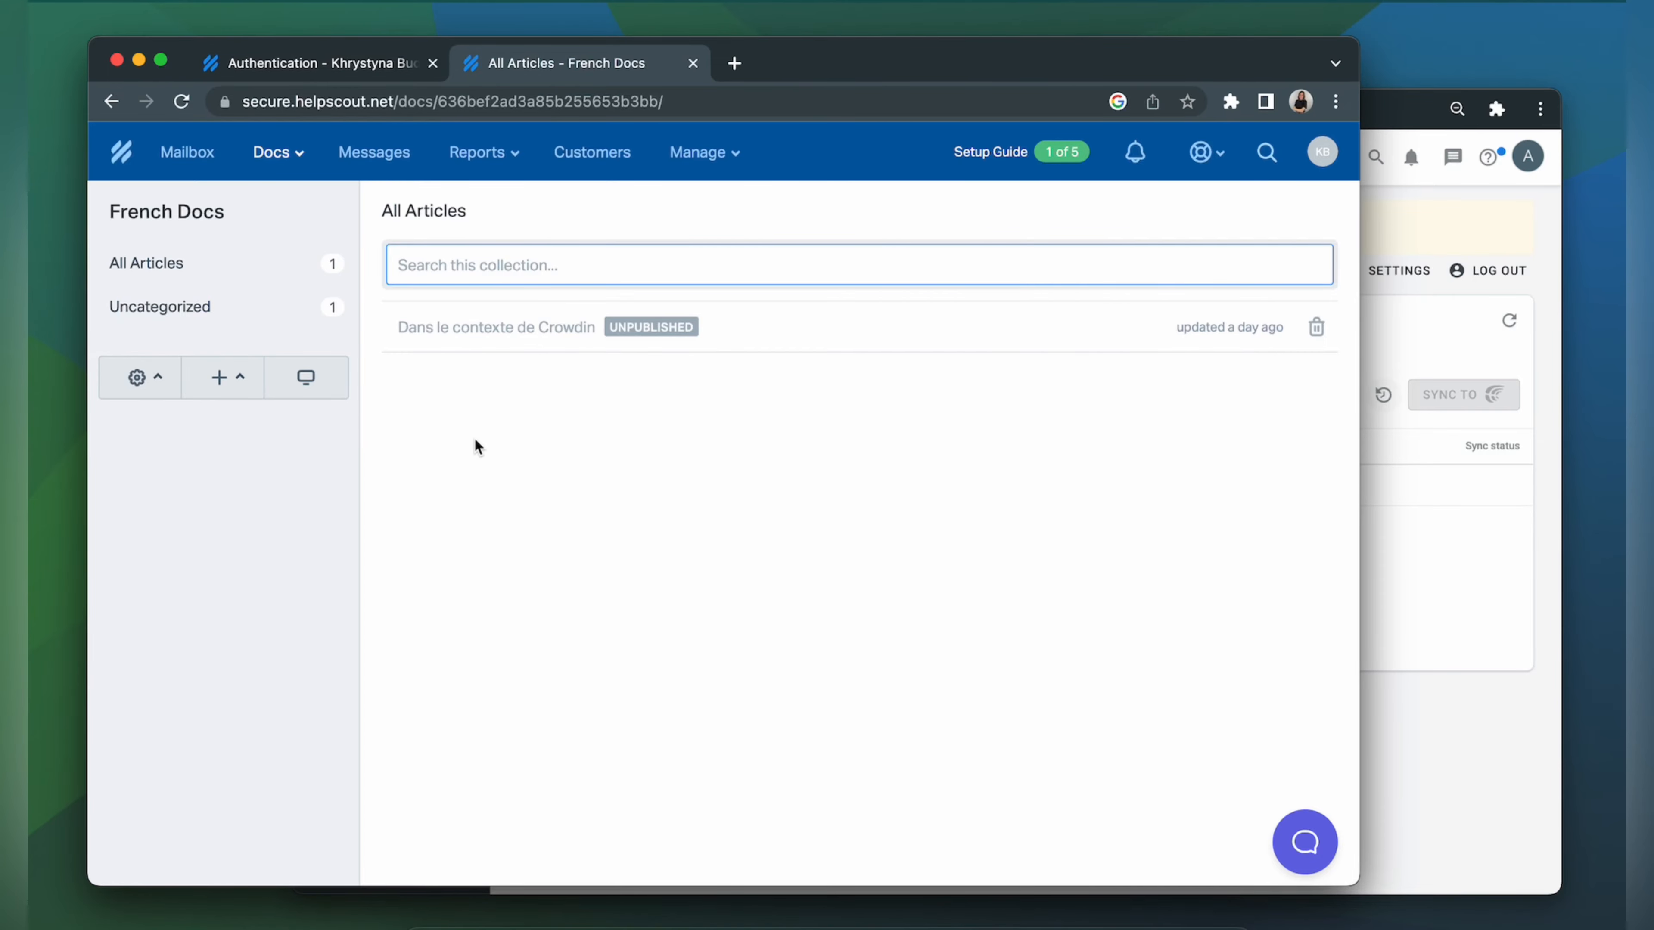
Open the French Docs article 'Dans le contexte de Crowdin' for editing.
{"action": "left_click", "coordinate": [496, 328]}
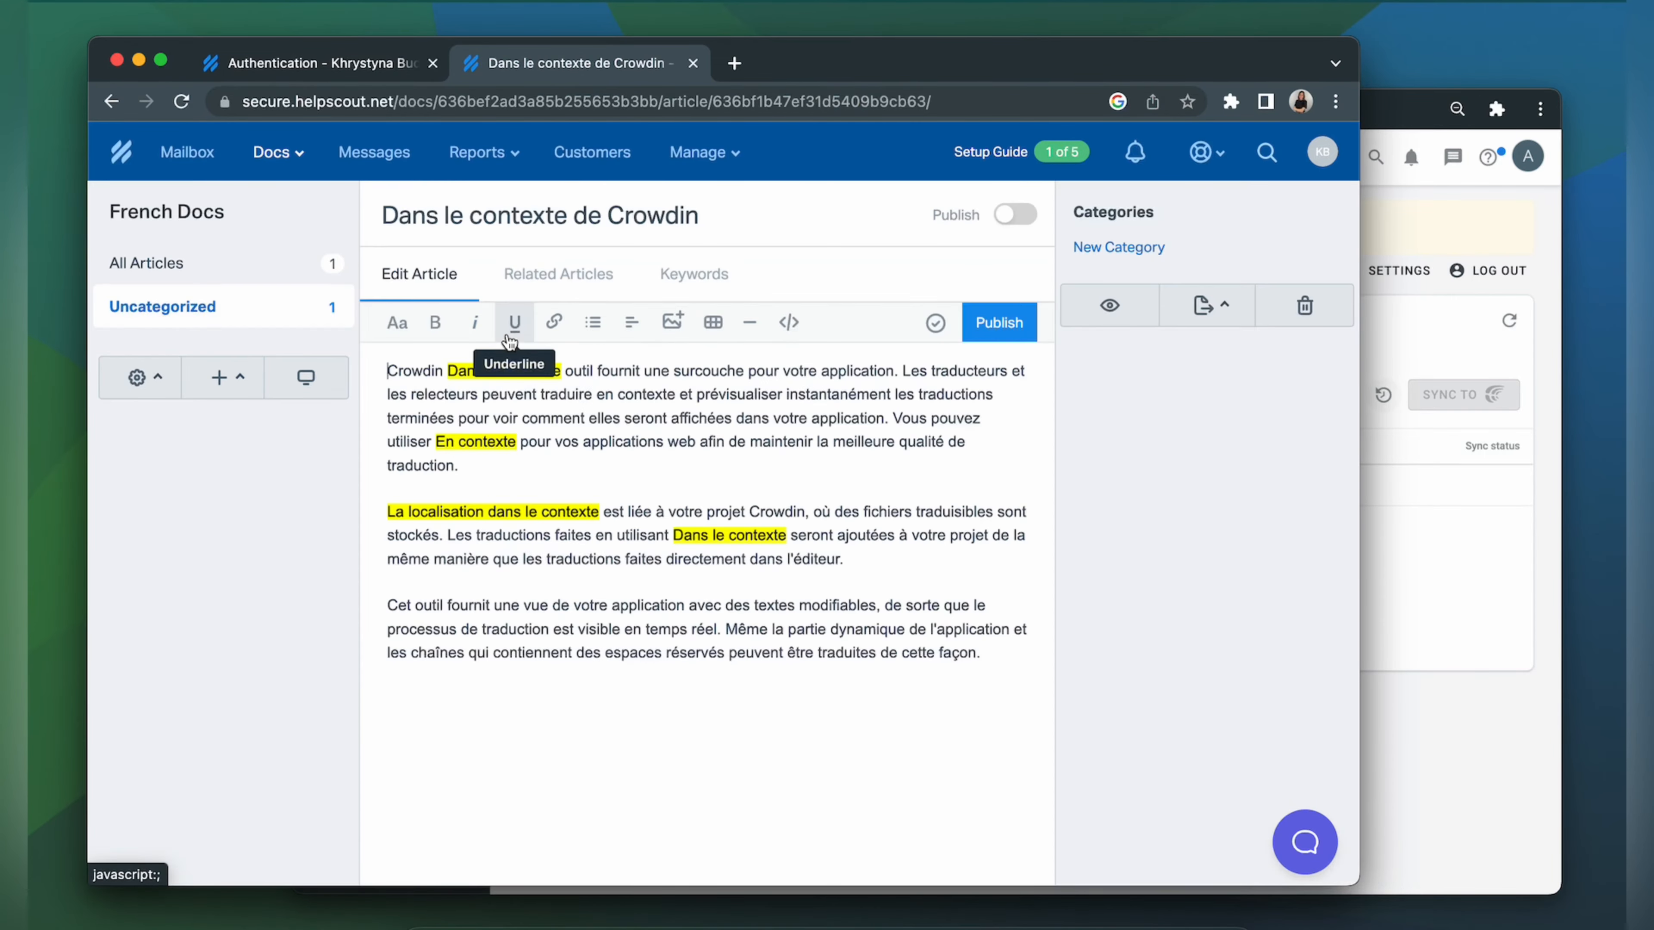